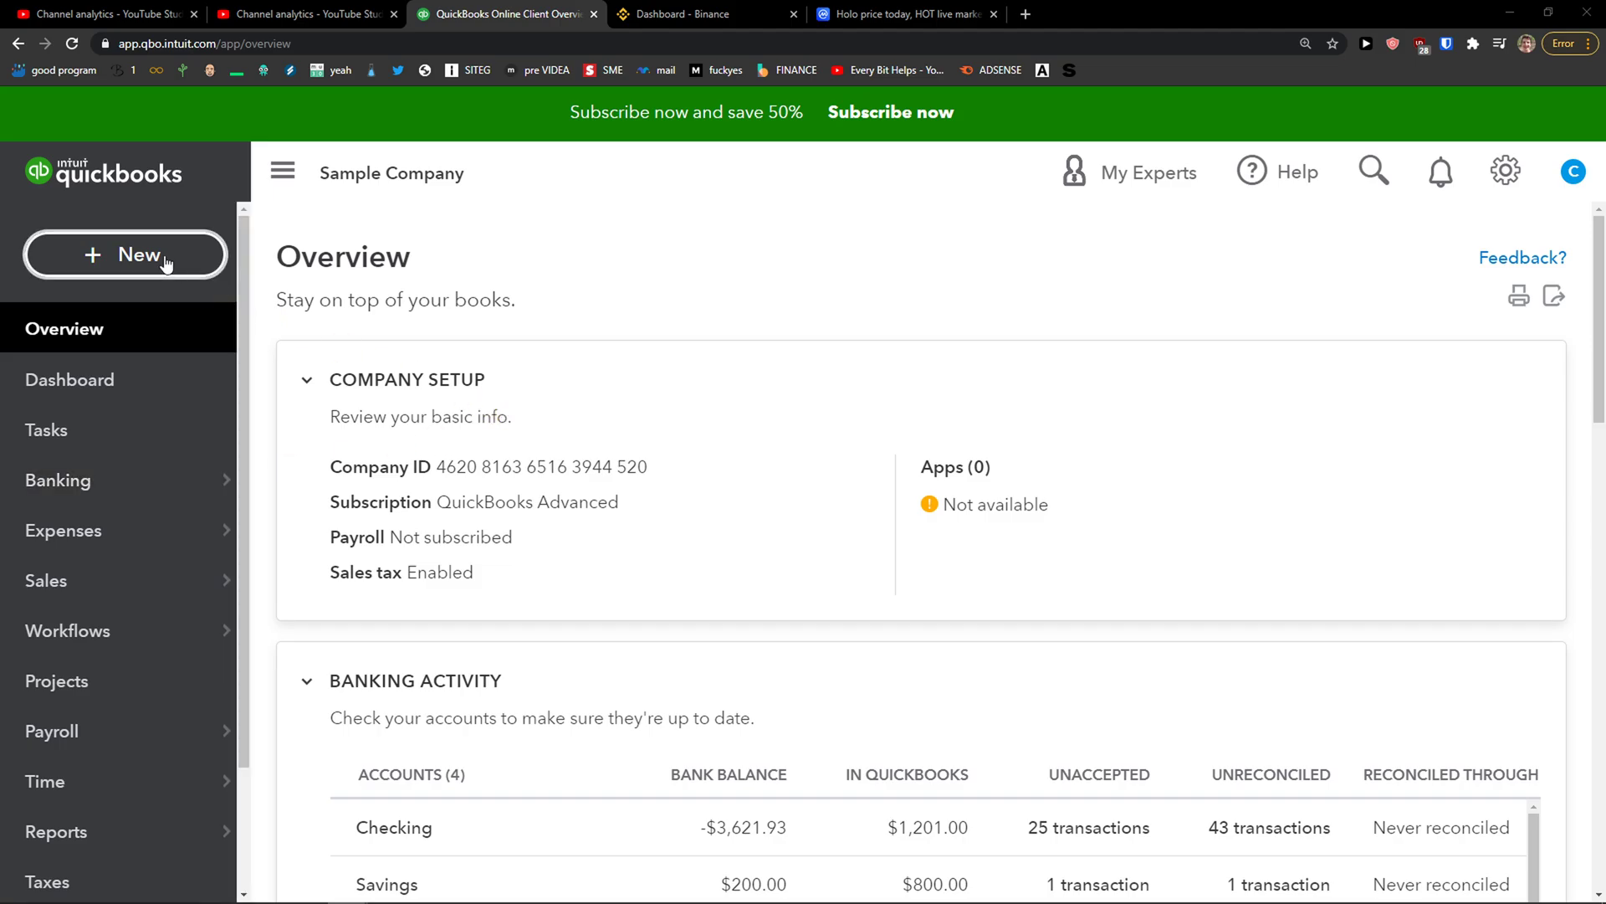
# Step: Start a new customer Credit memo from the + New menu
pyautogui.click(124, 254)
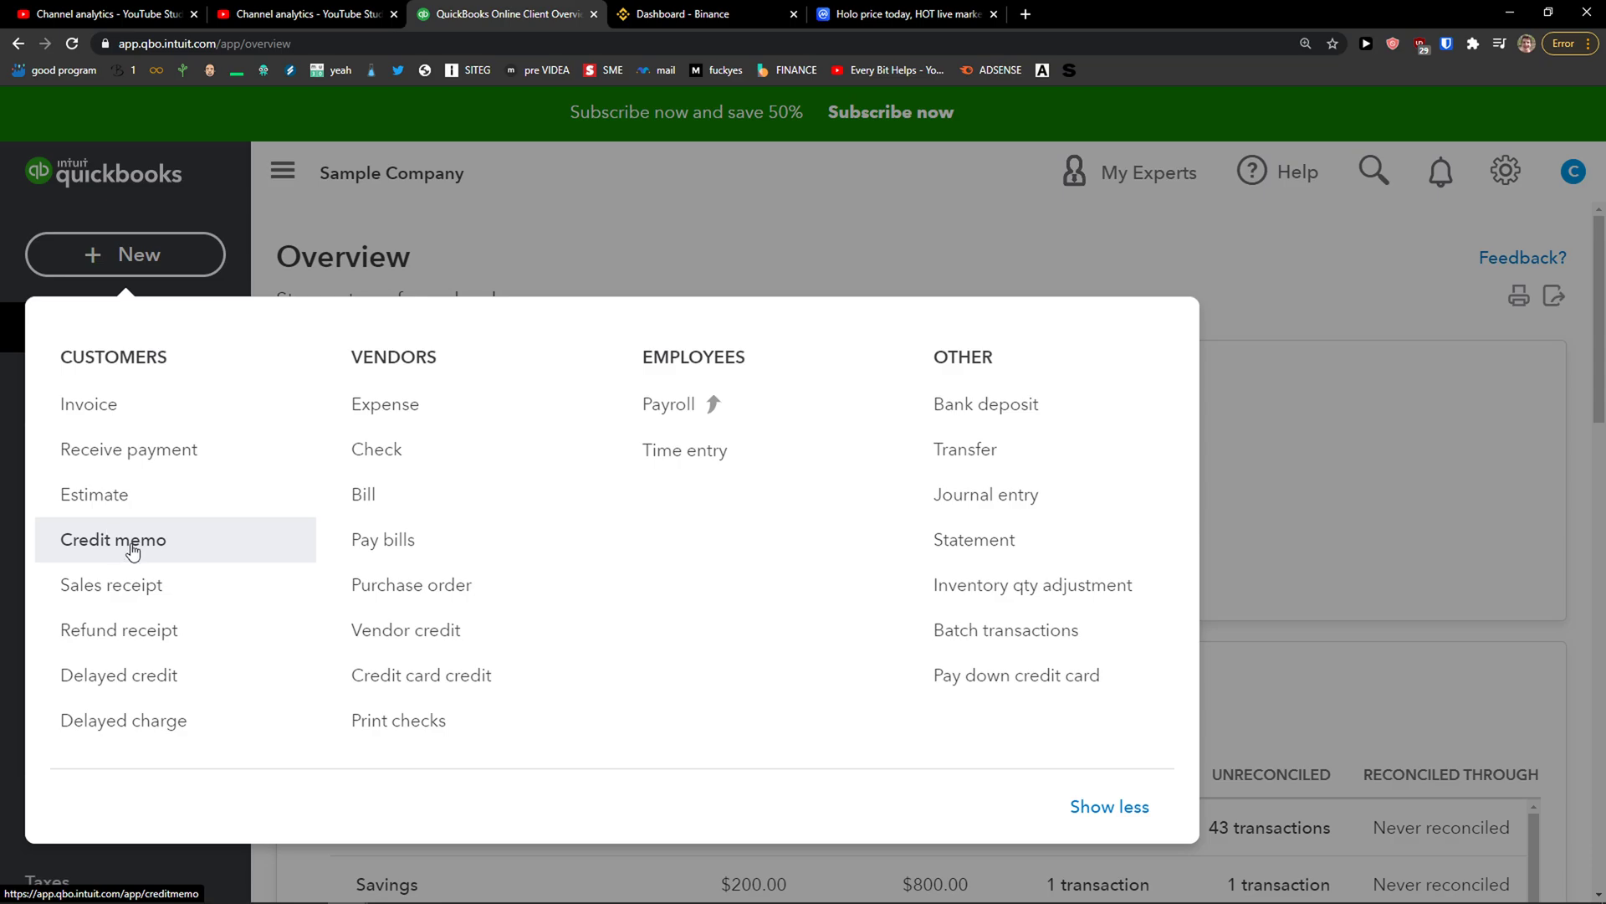
pyautogui.click(112, 539)
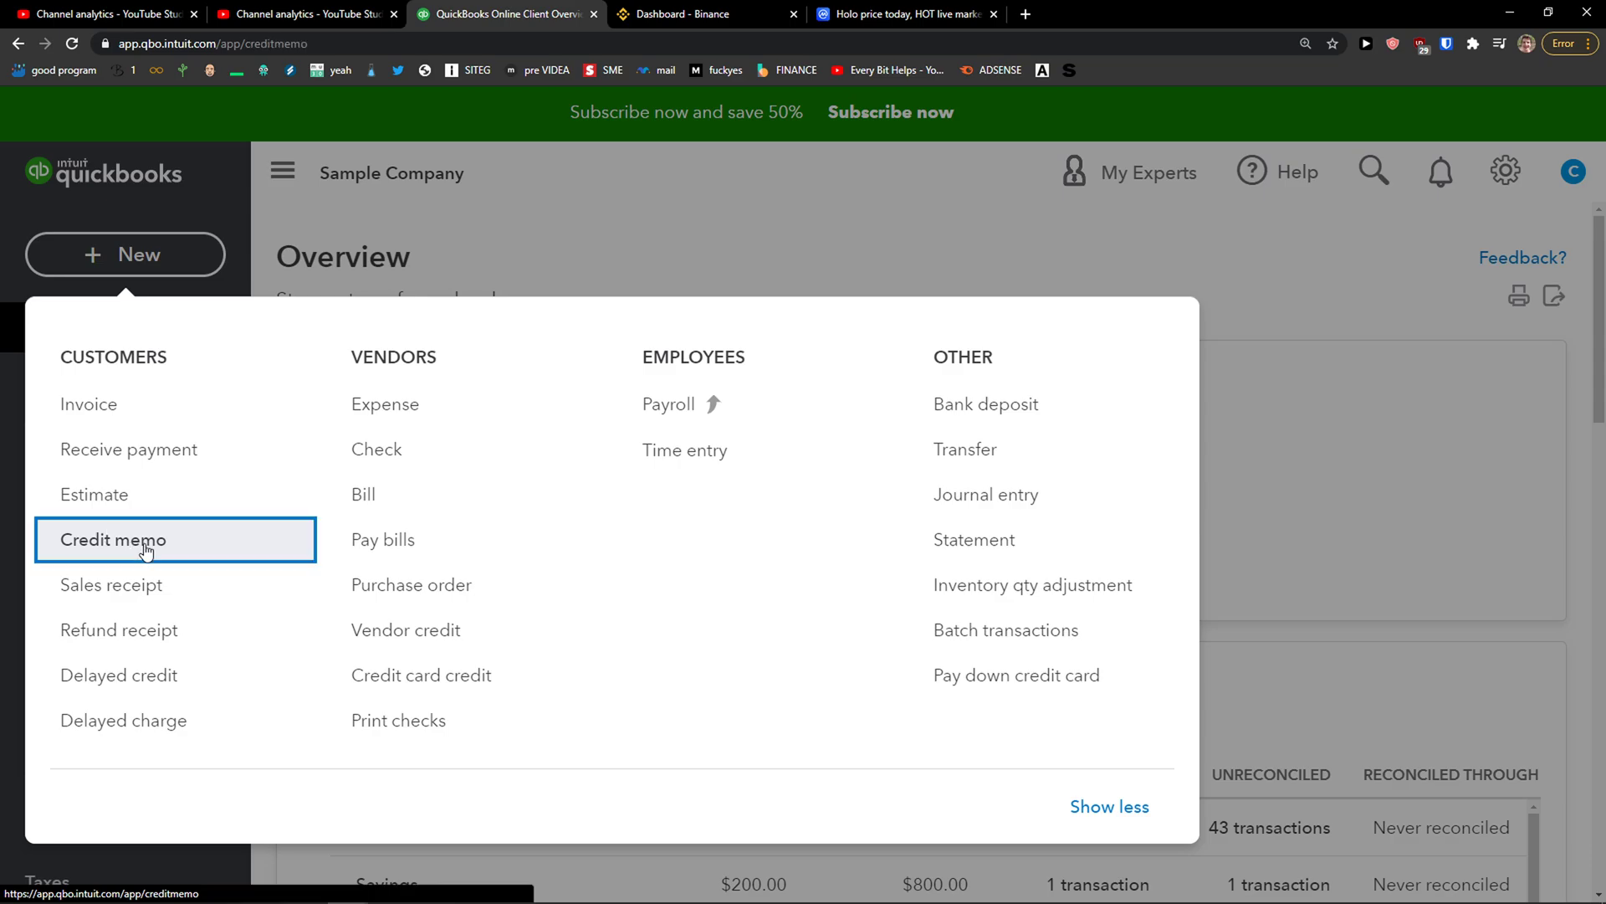
# Step: Credit Amy's Bird Sanctuary one Design:Fountains:Concrete at rate 50, checking the $54.00 total
pyautogui.click(114, 540)
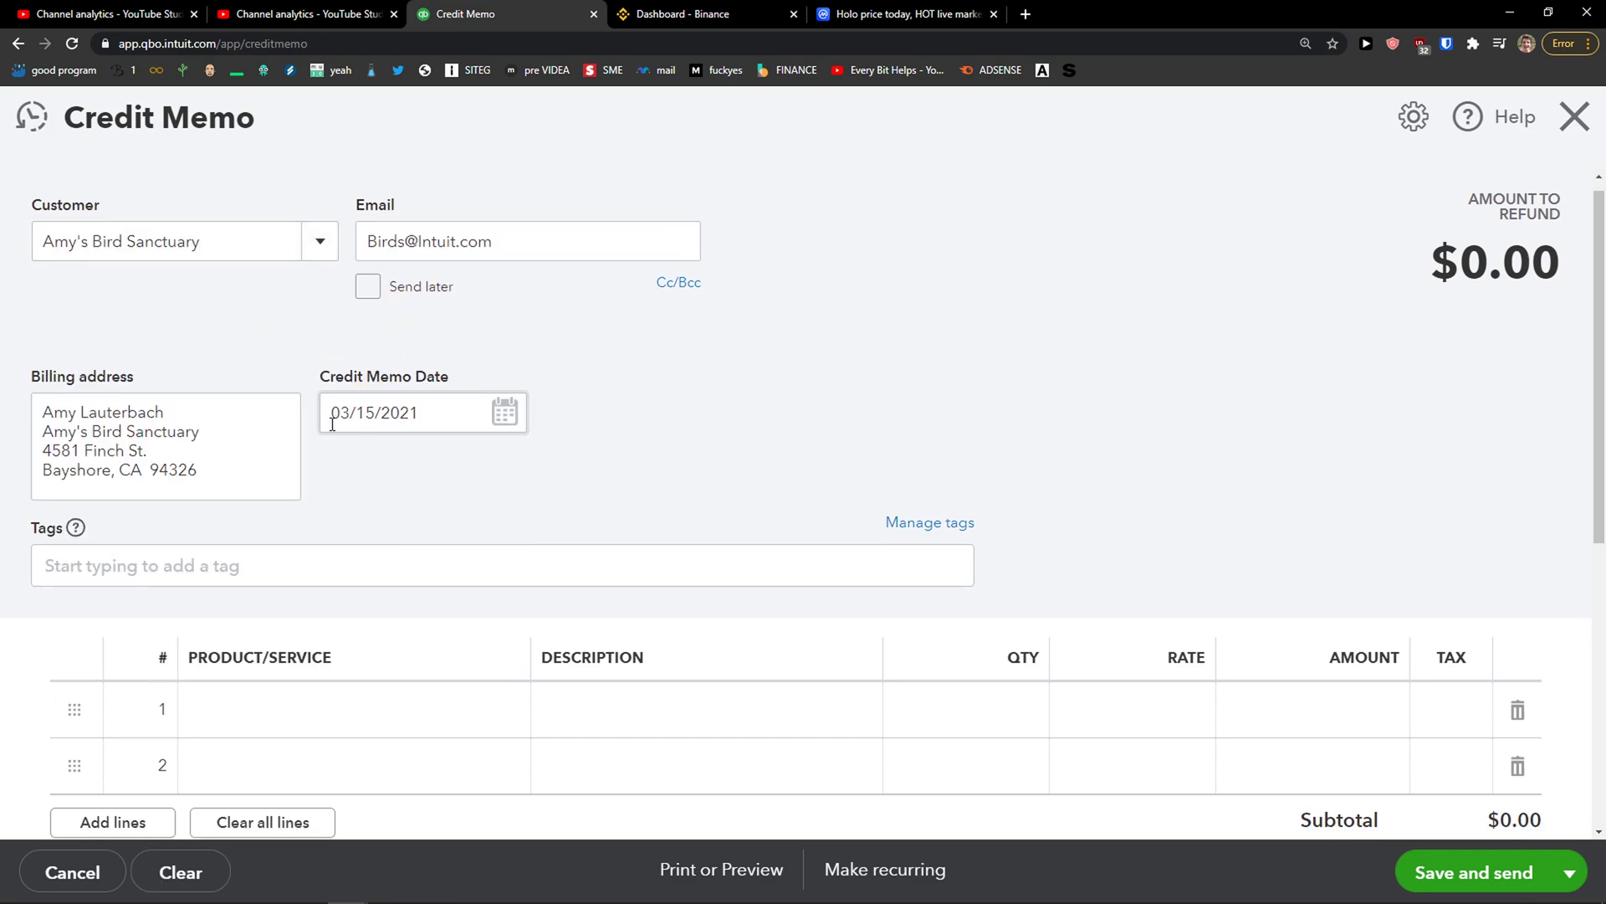
pyautogui.scroll(-3)
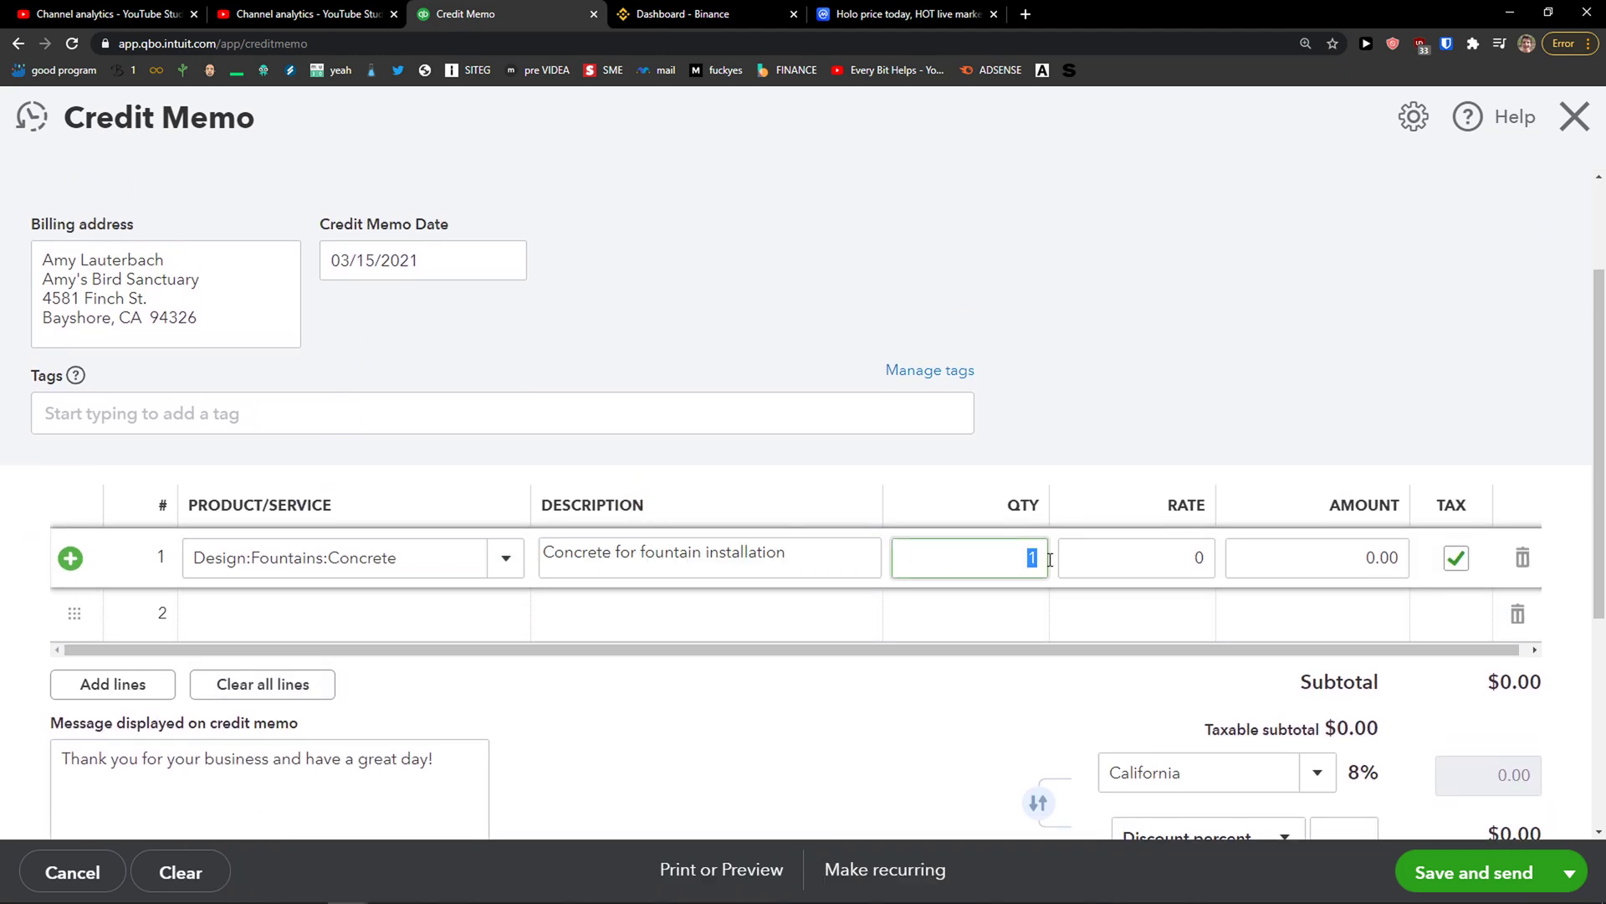
pyautogui.write('50')
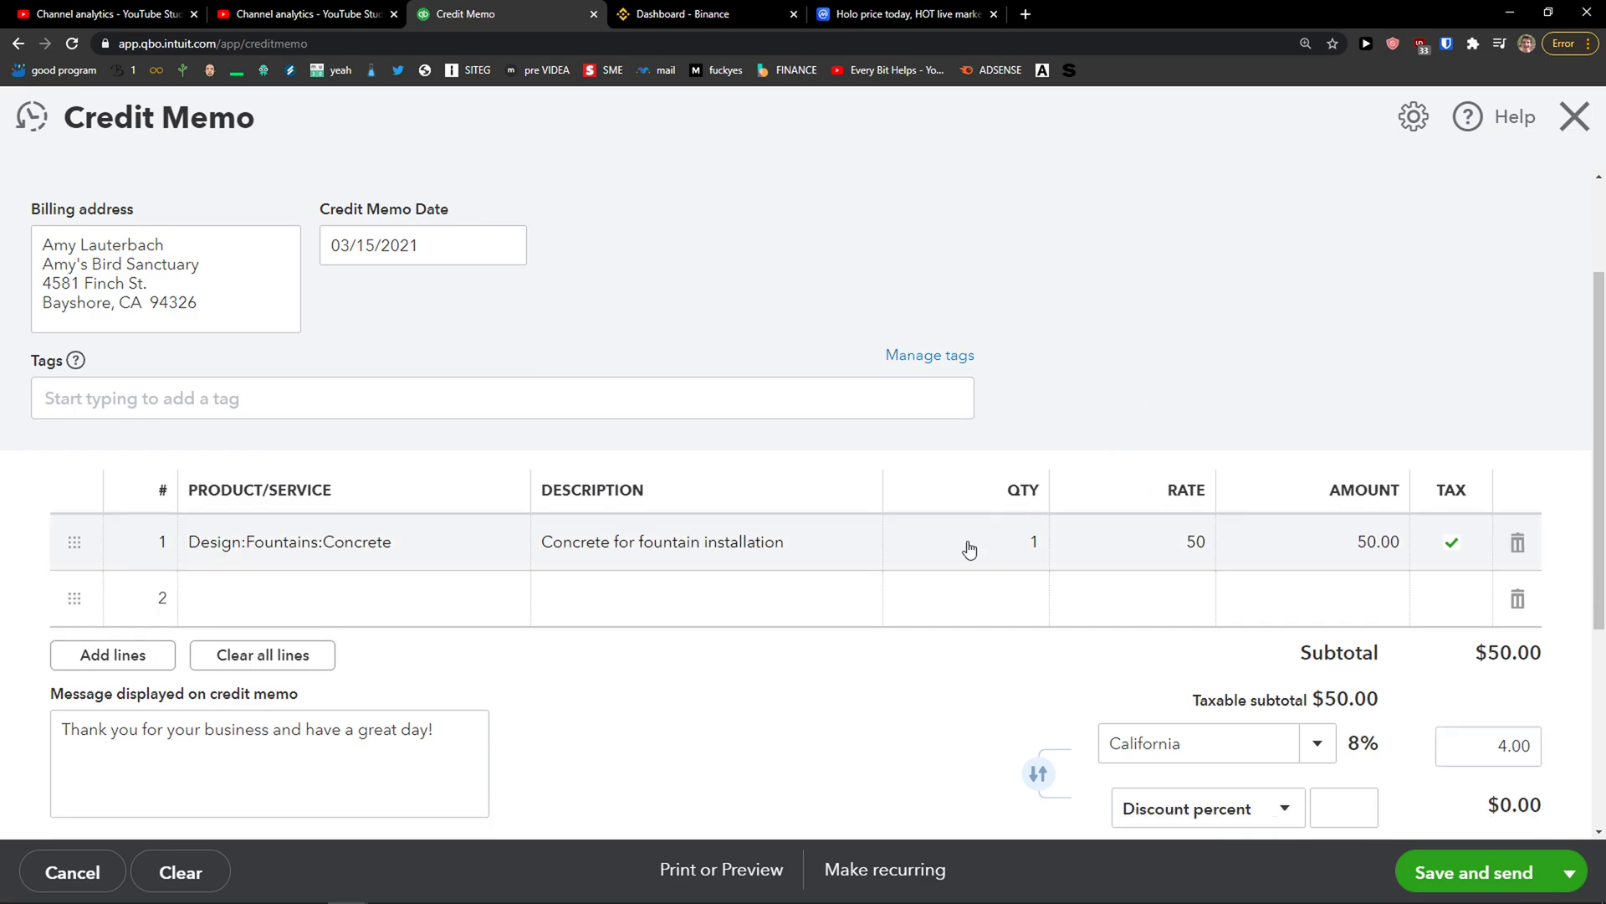
pyautogui.scroll(-3)
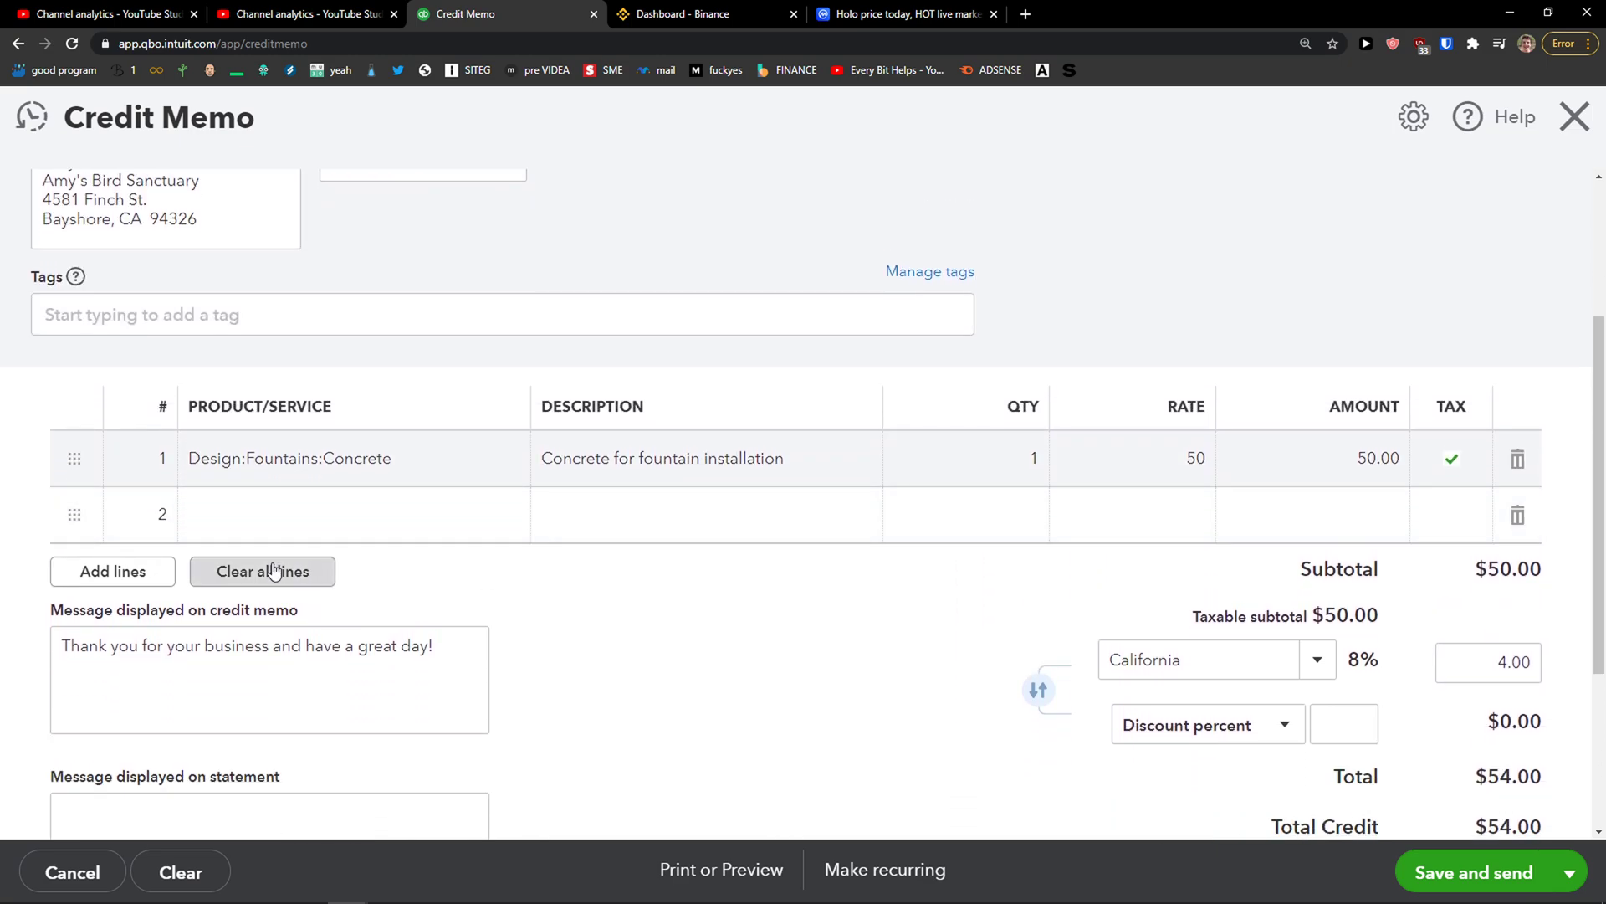
pyautogui.scroll(-3)
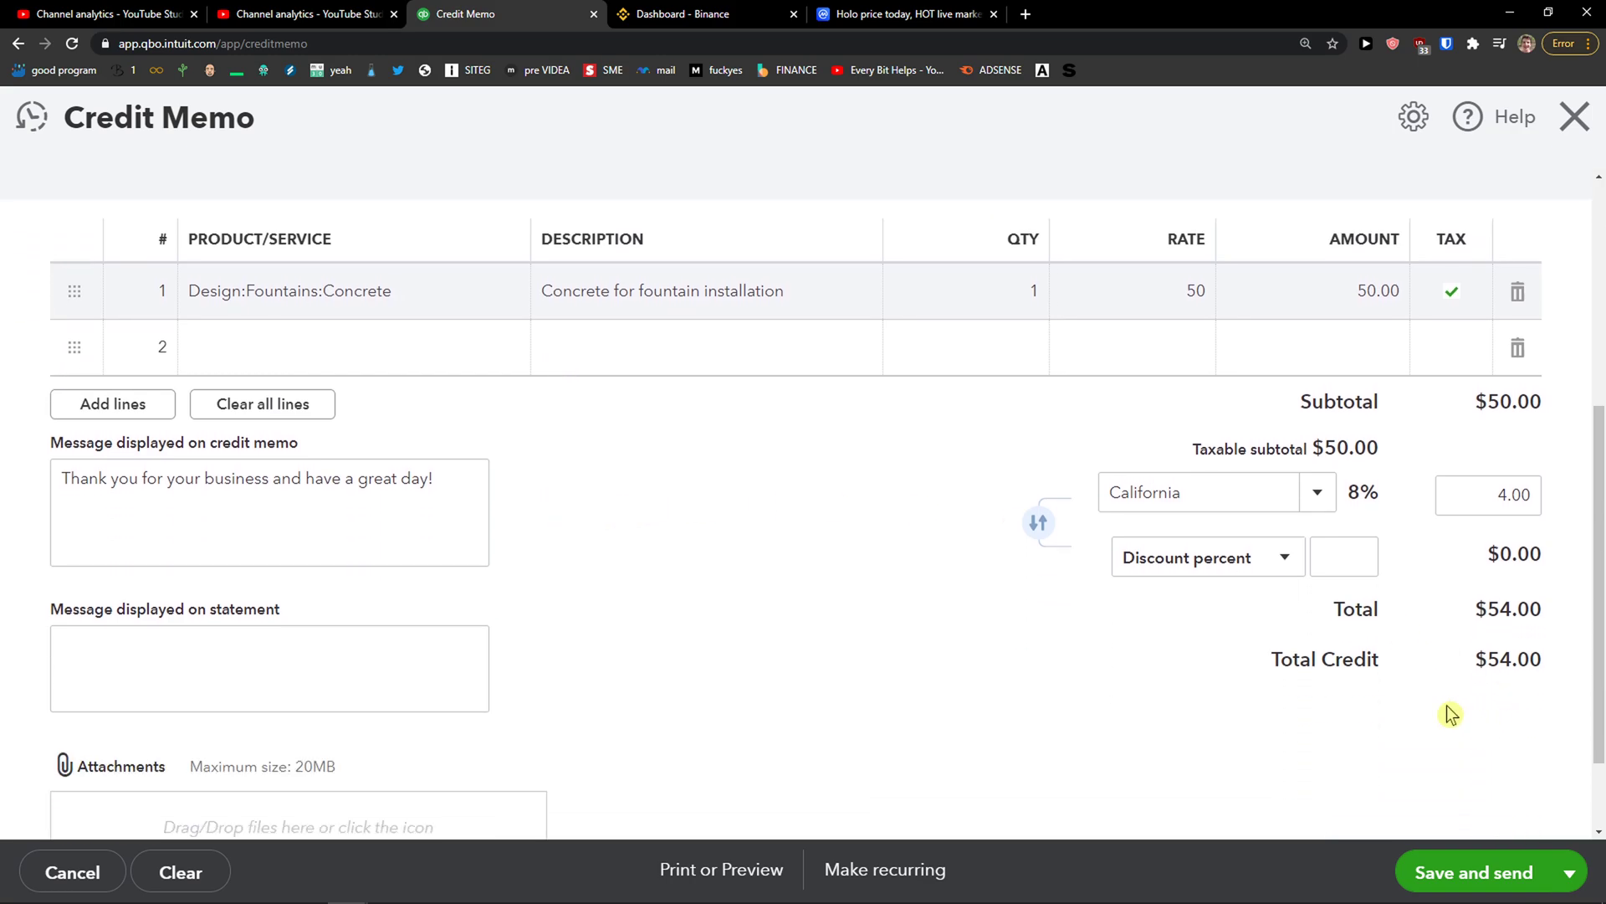
pyautogui.moveTo(1475, 879)
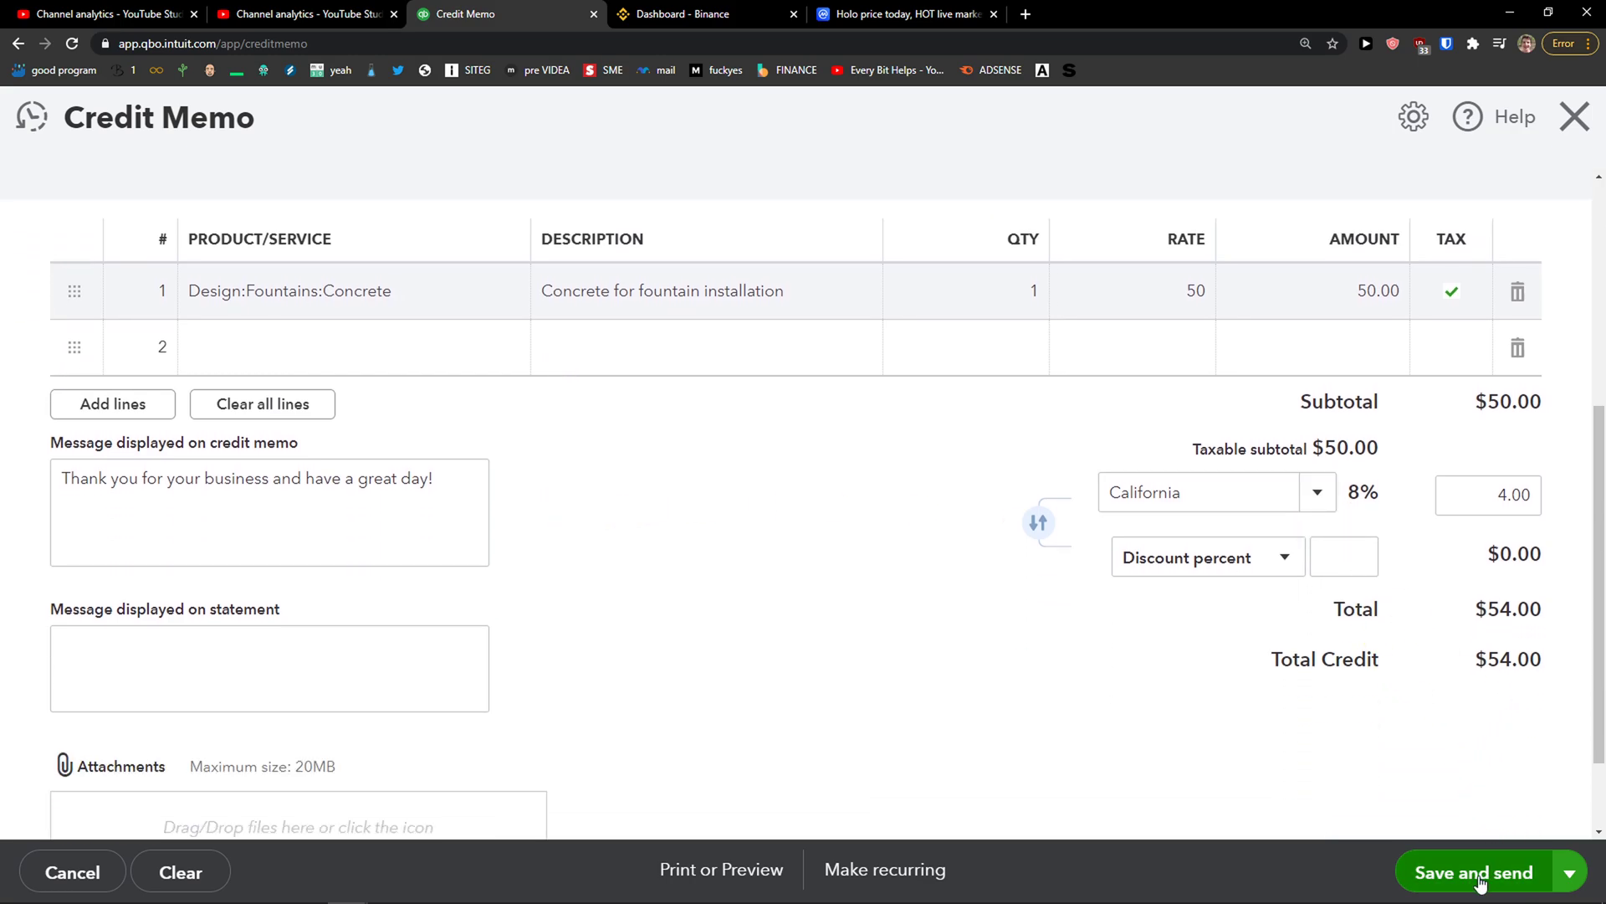
# Step: Save and send the Amy's Bird Sanctuary credit memo
pyautogui.click(1571, 871)
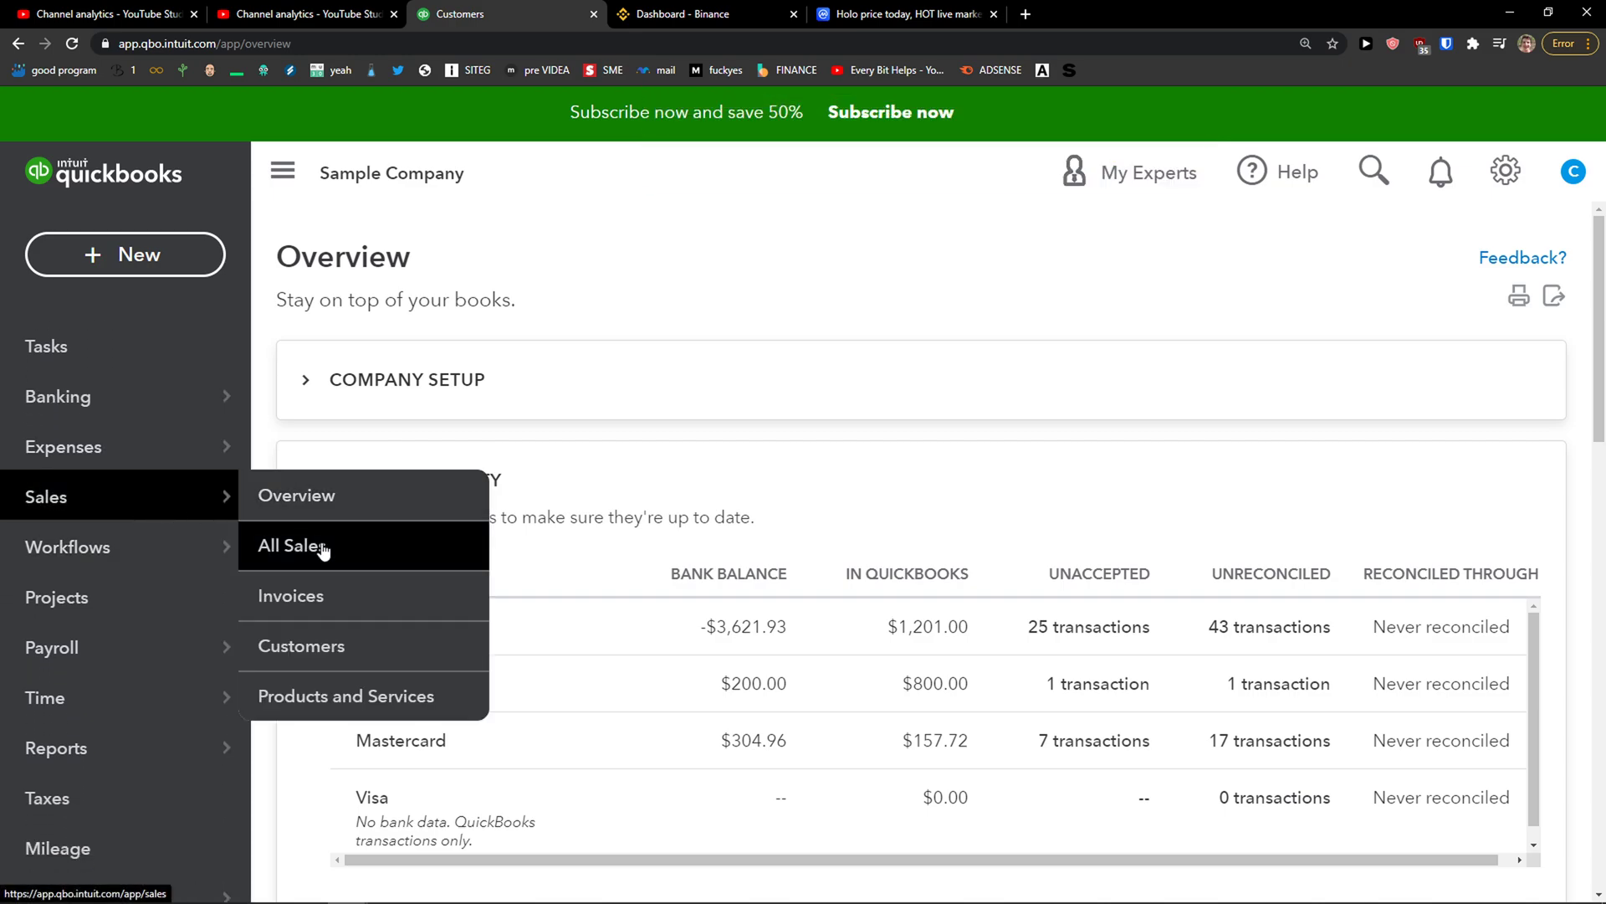
pyautogui.moveTo(290, 595)
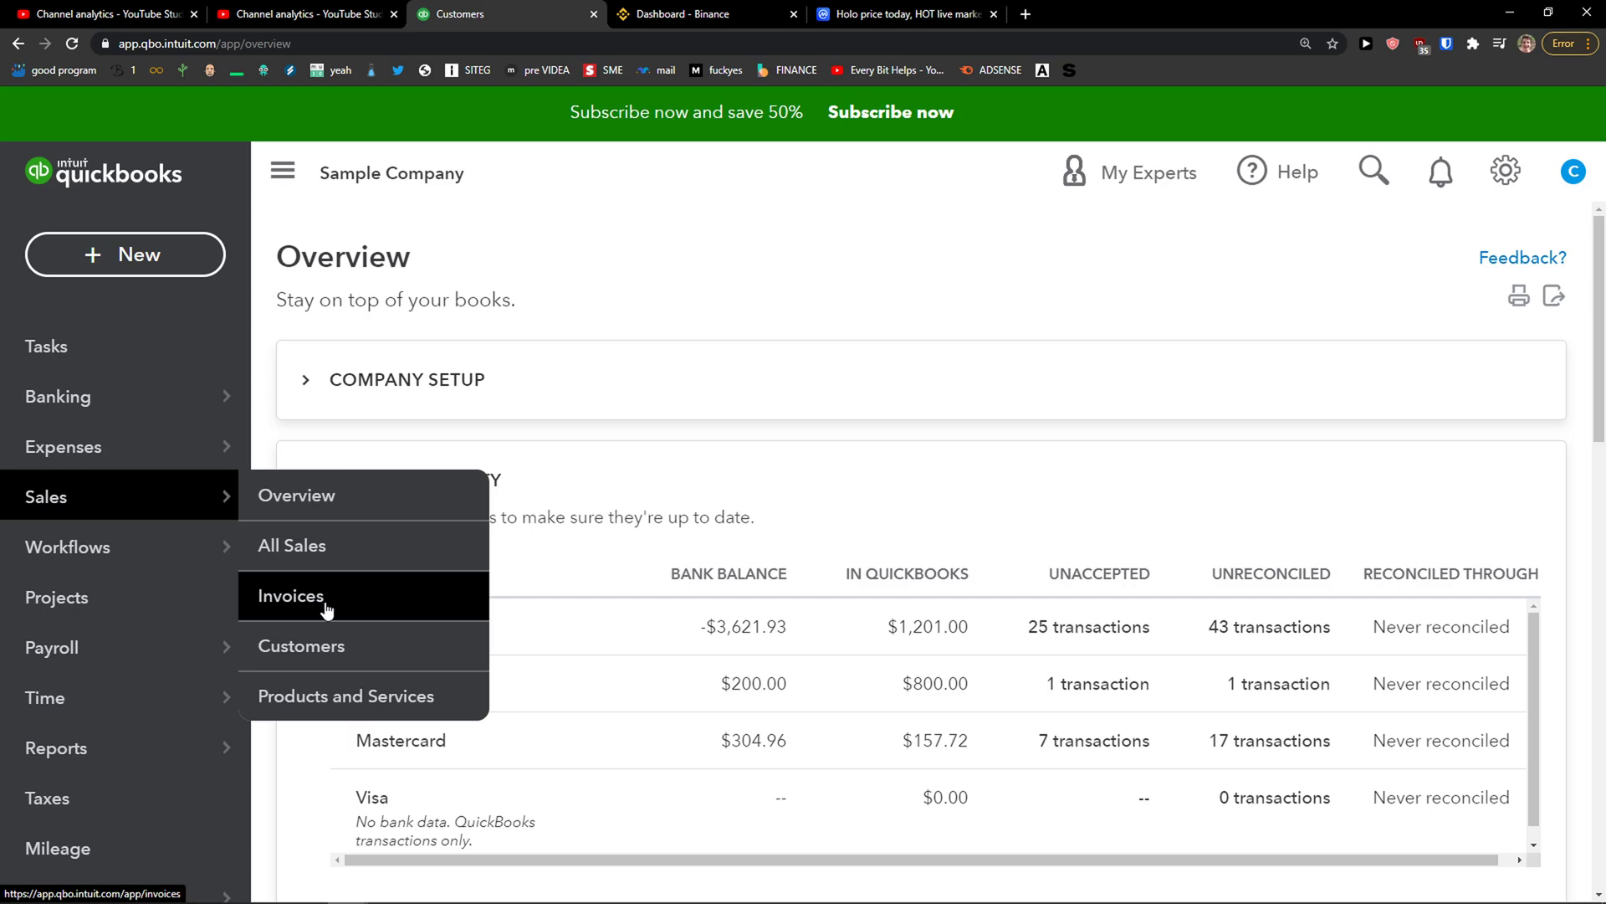
# Step: Go to Sales > Customers to find Amy's Bird Sanctuary's $185.00 open balance
pyautogui.click(291, 595)
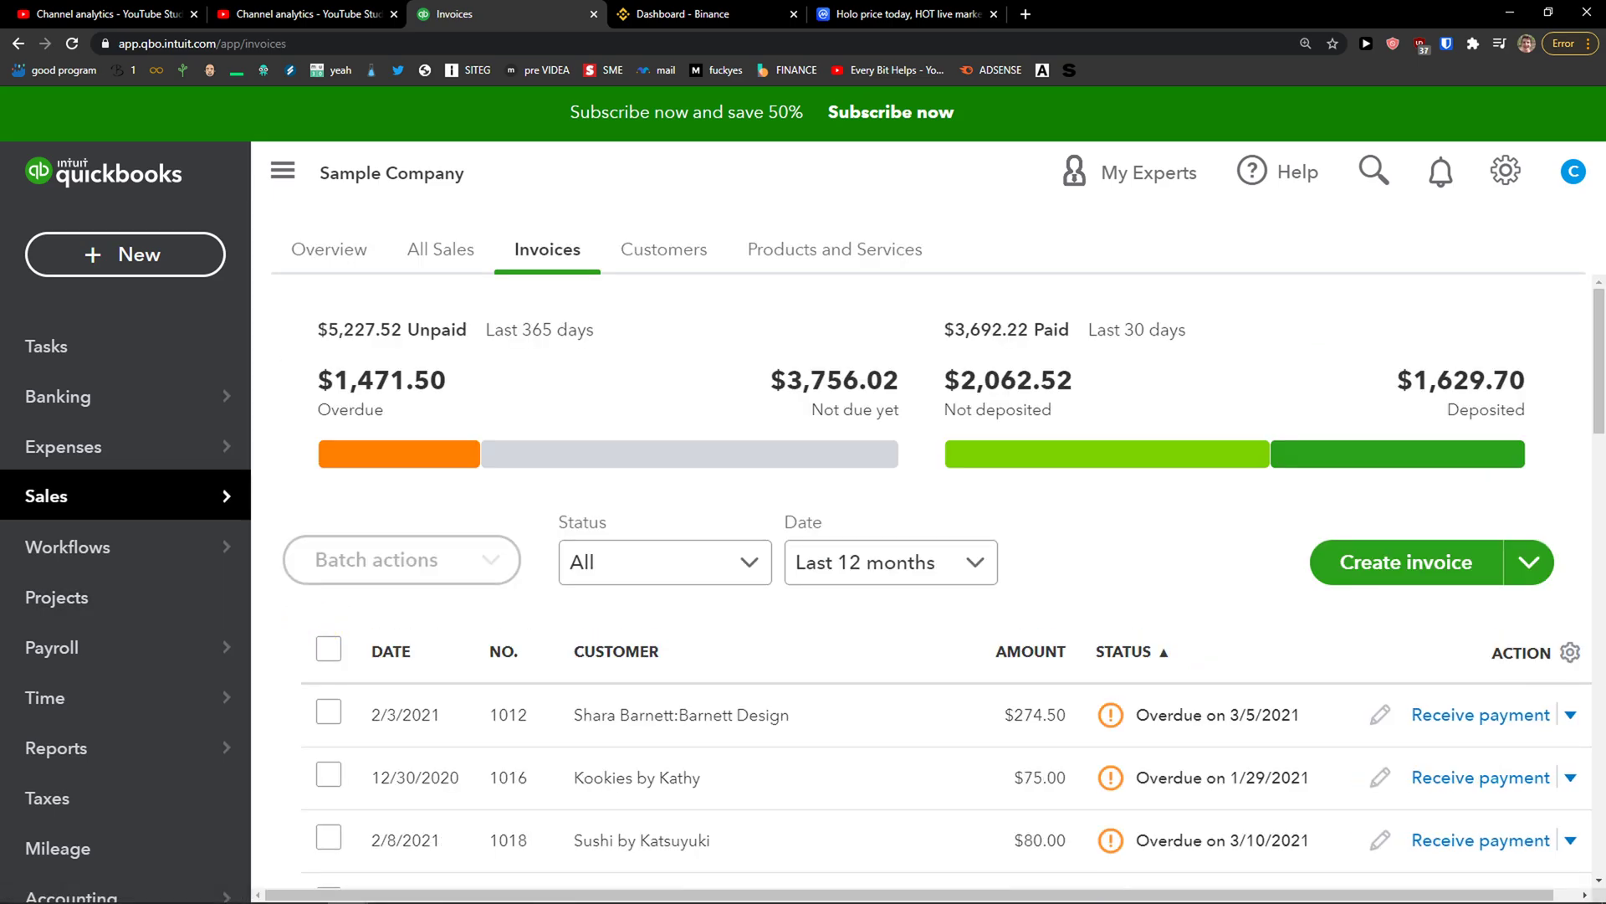
pyautogui.click(616, 652)
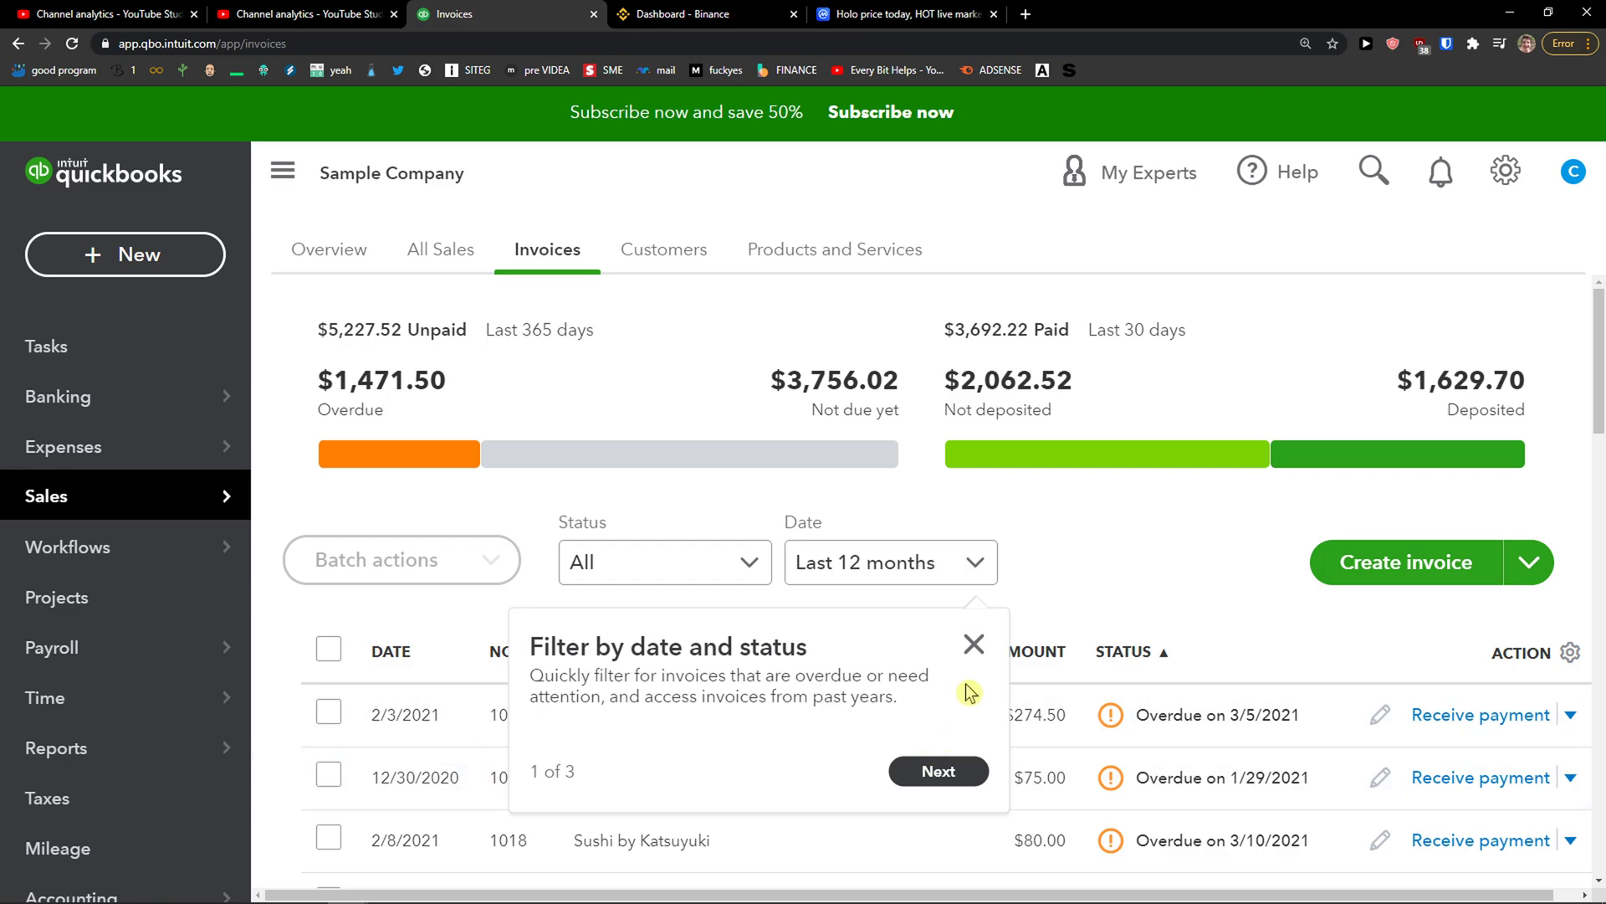
pyautogui.click(973, 643)
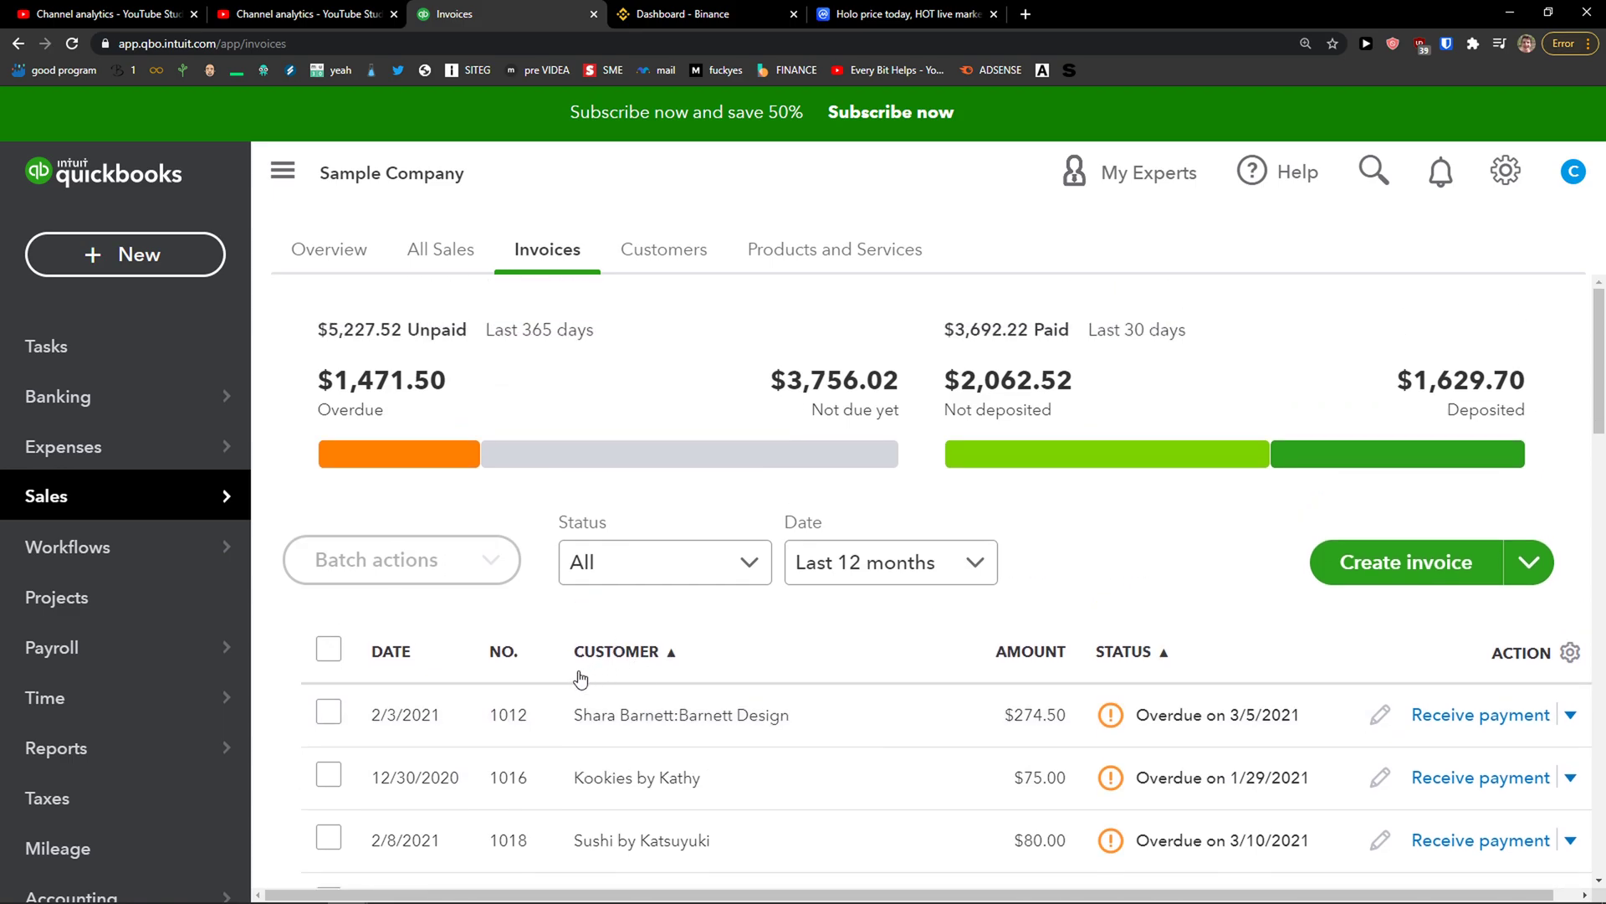
pyautogui.click(662, 250)
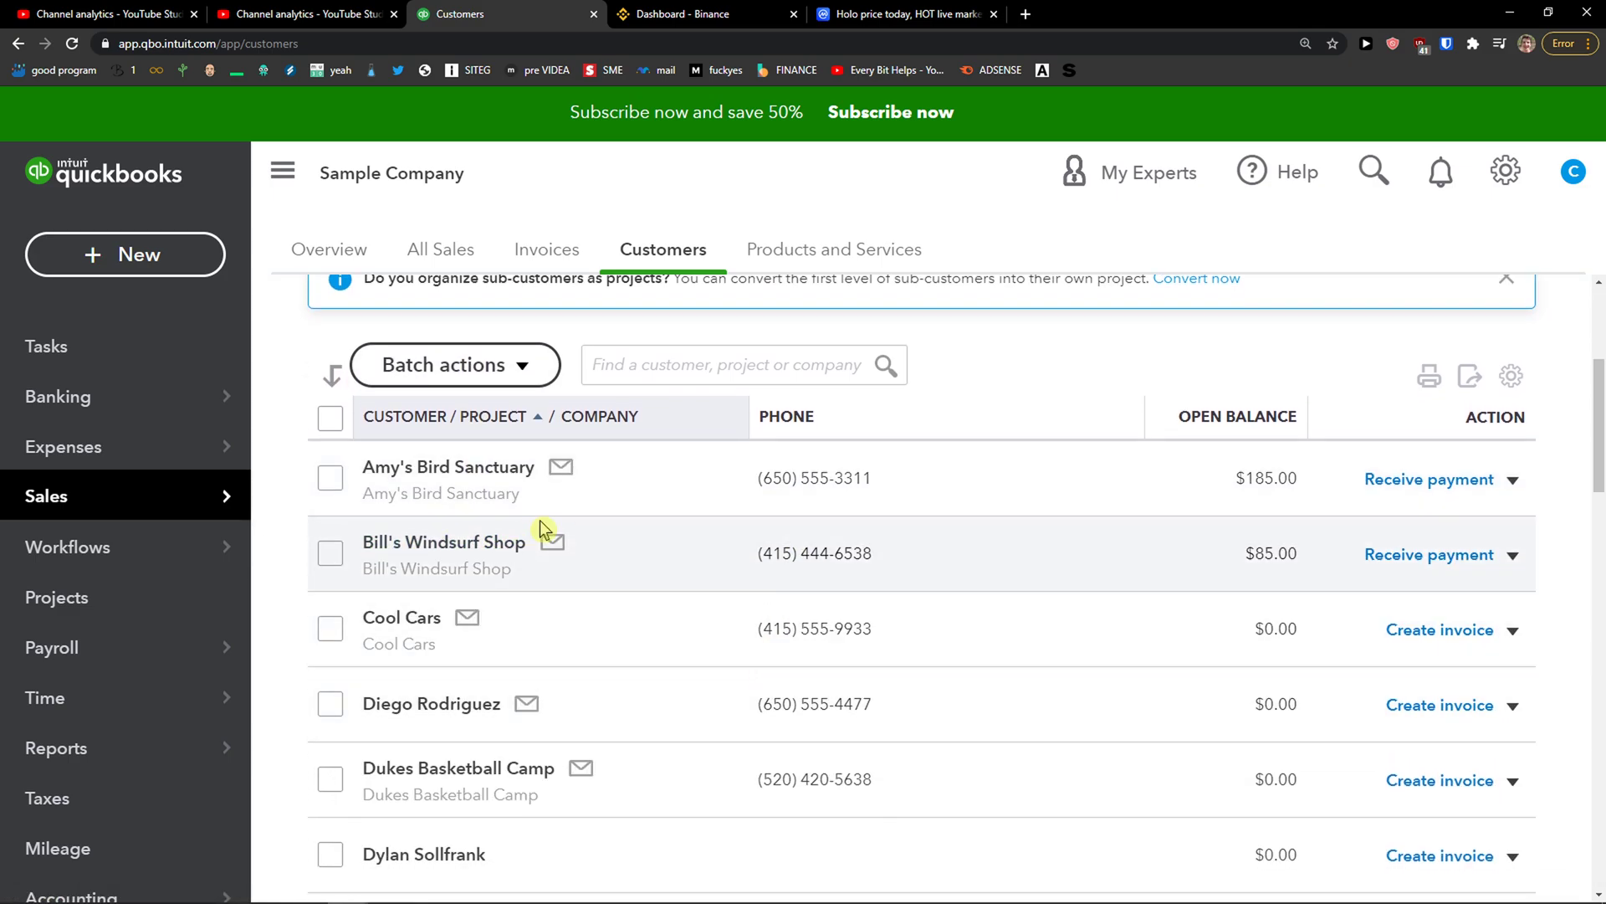
pyautogui.moveTo(1144, 570)
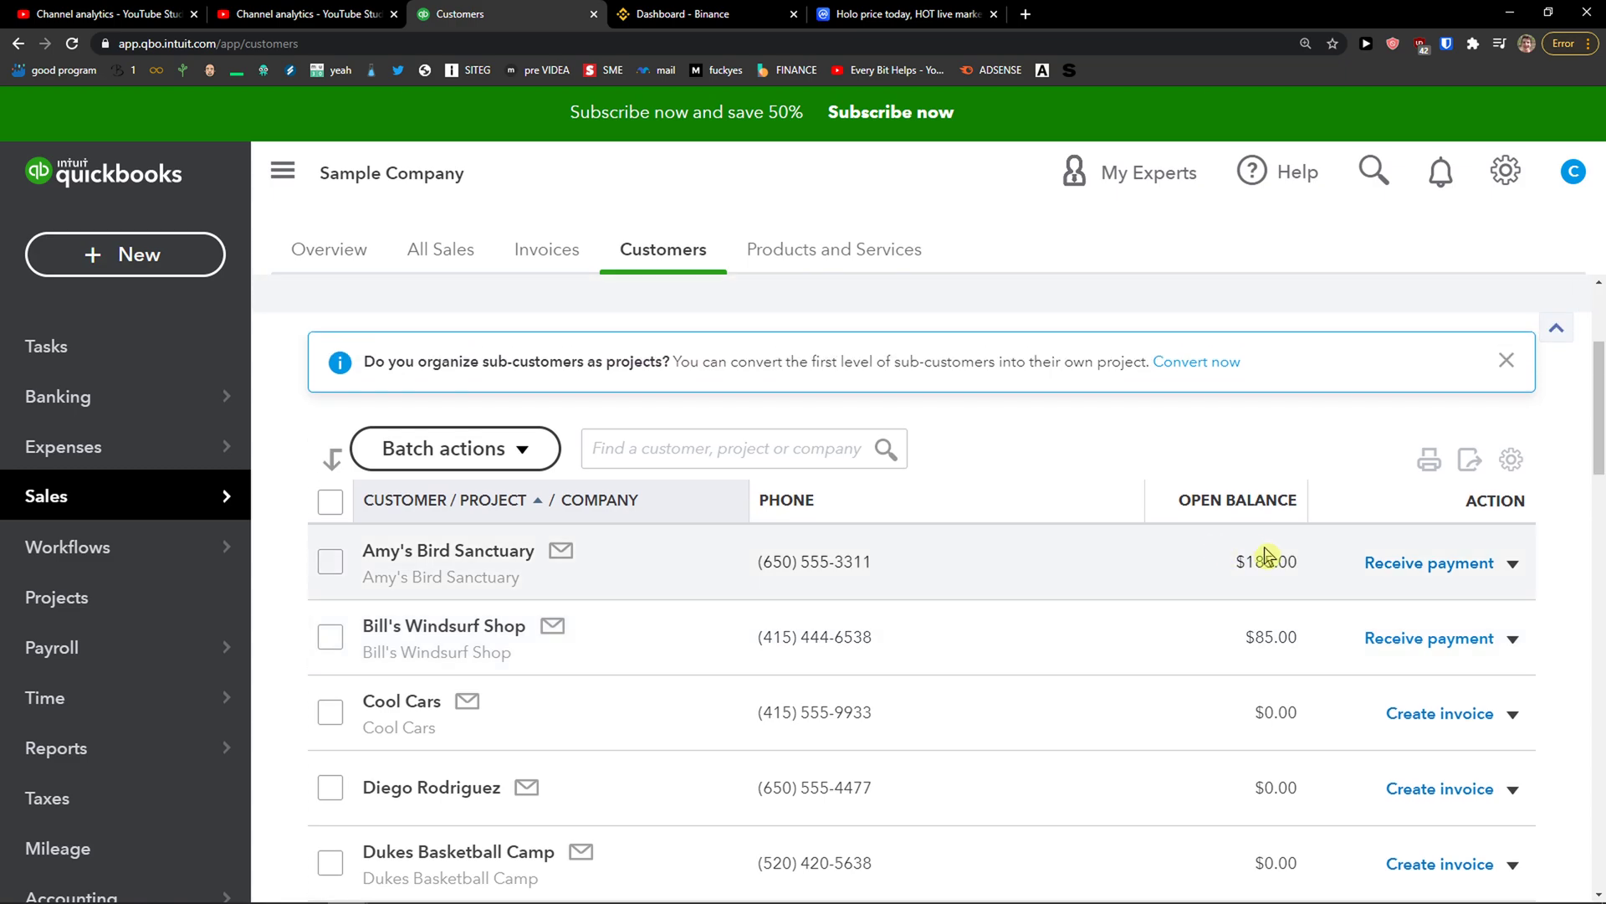
pyautogui.scroll(-3)
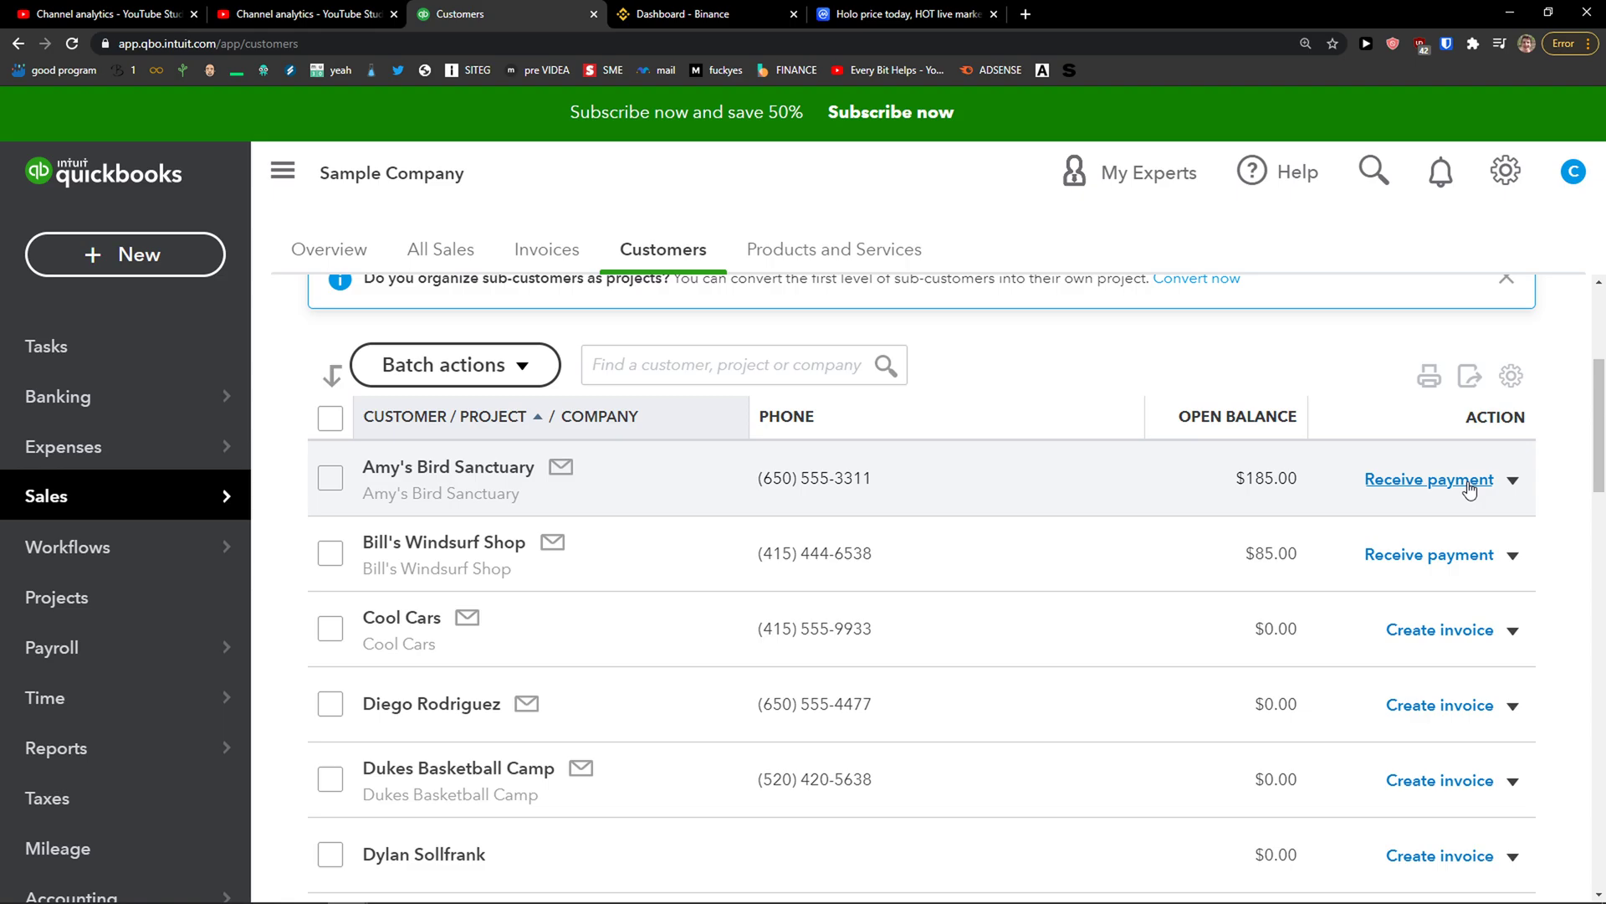
# Step: Draft a $185.00 cash payment from Amy's Bird Sanctuary against Invoice #1021
pyautogui.click(1428, 480)
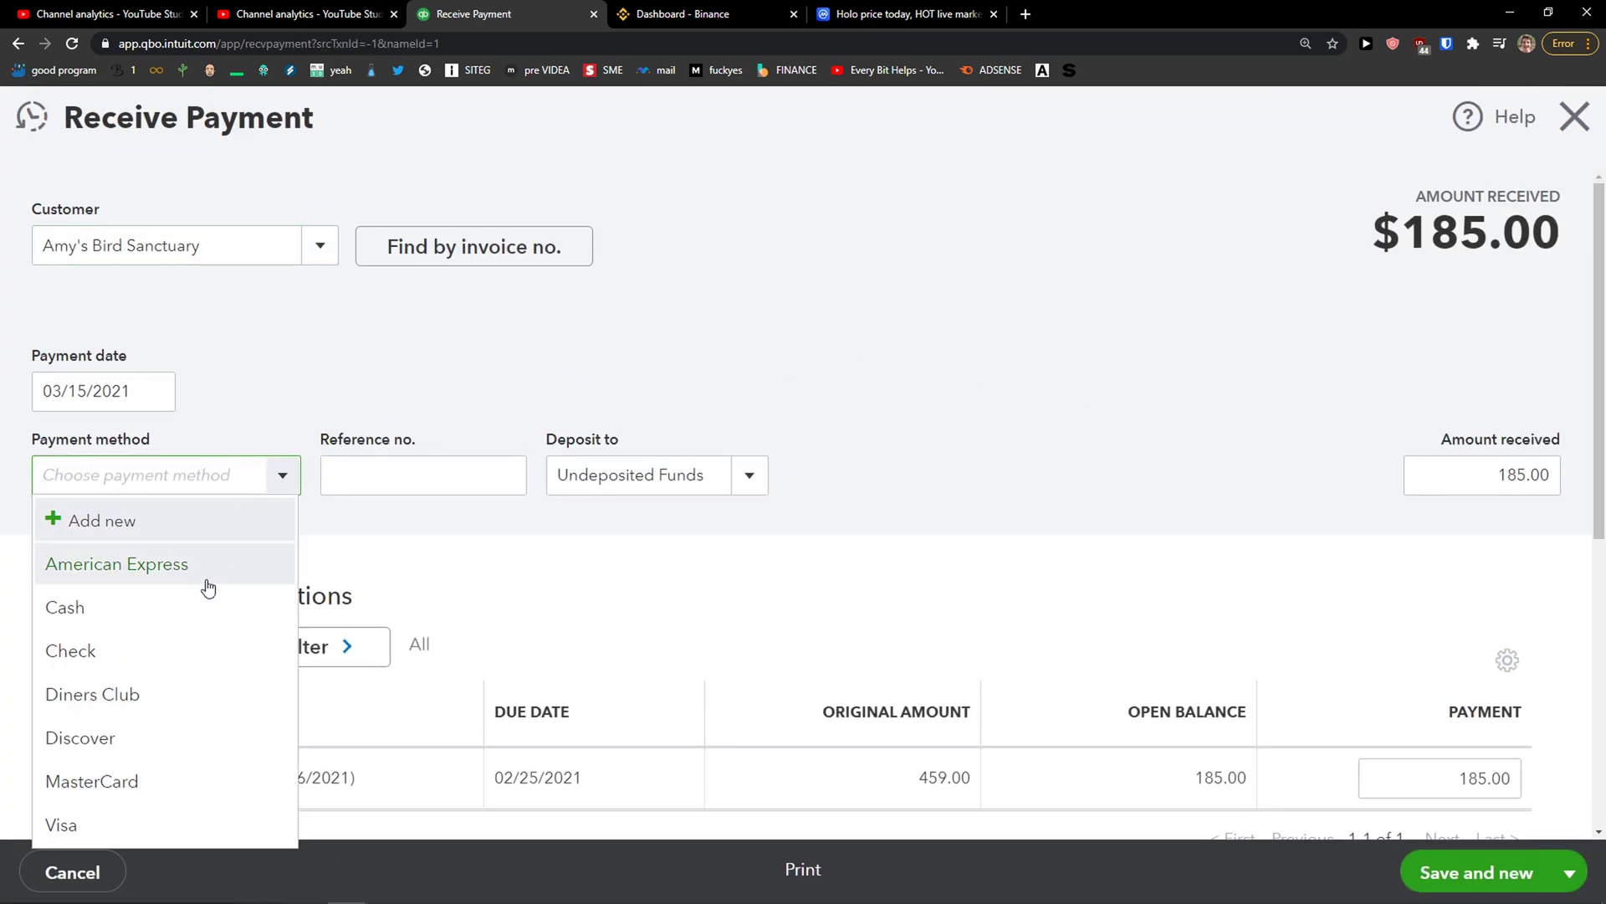
pyautogui.click(65, 607)
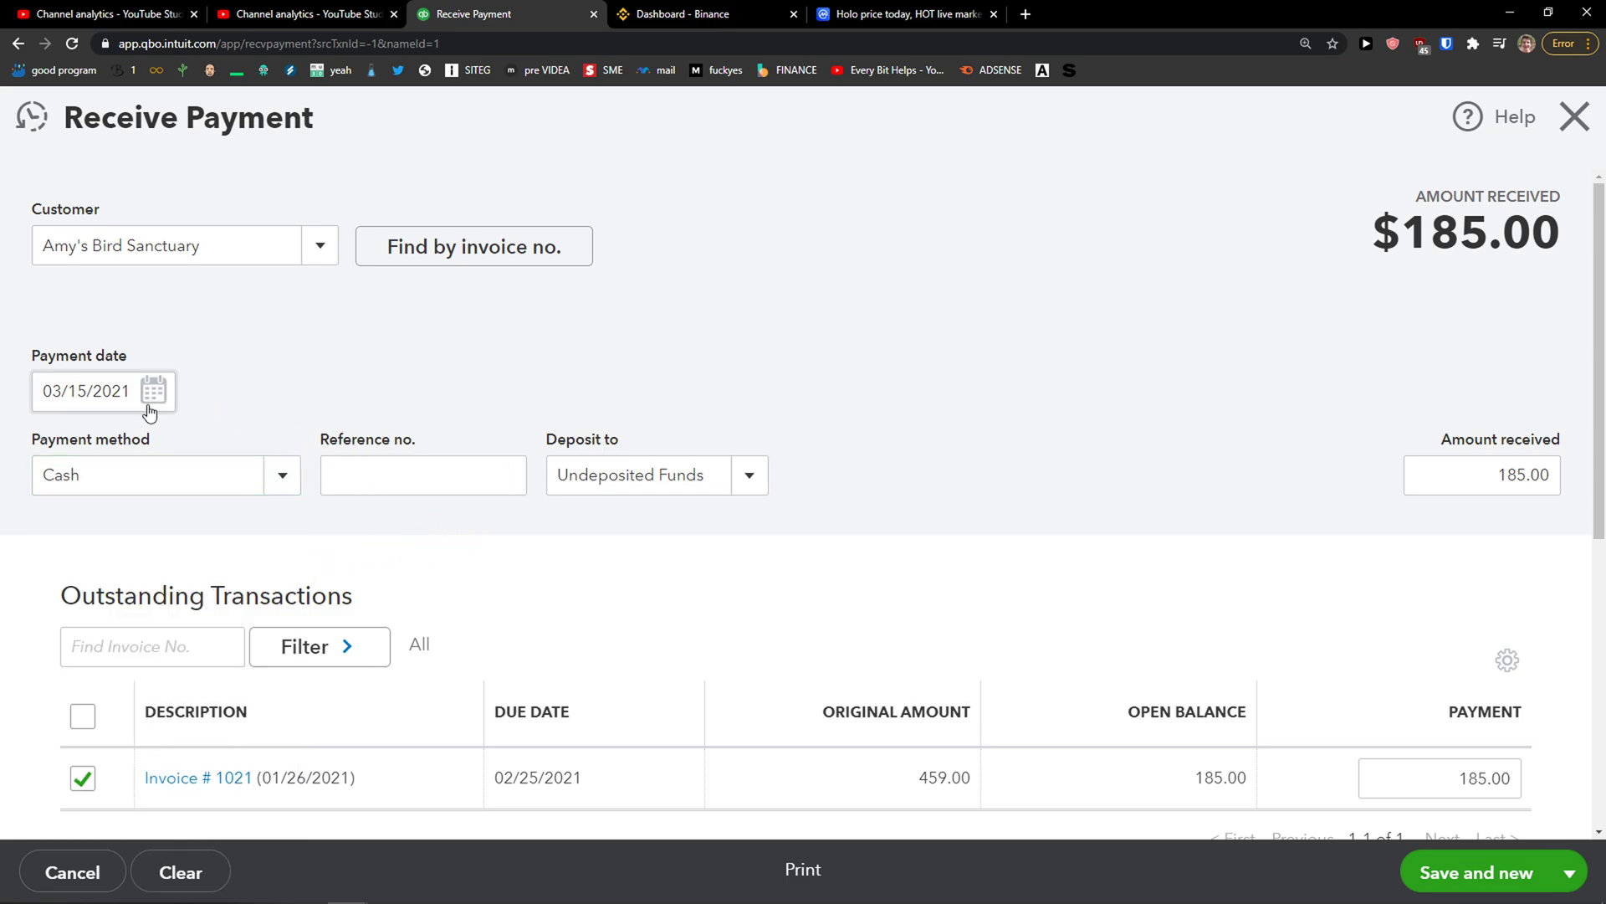
pyautogui.moveTo(309, 460)
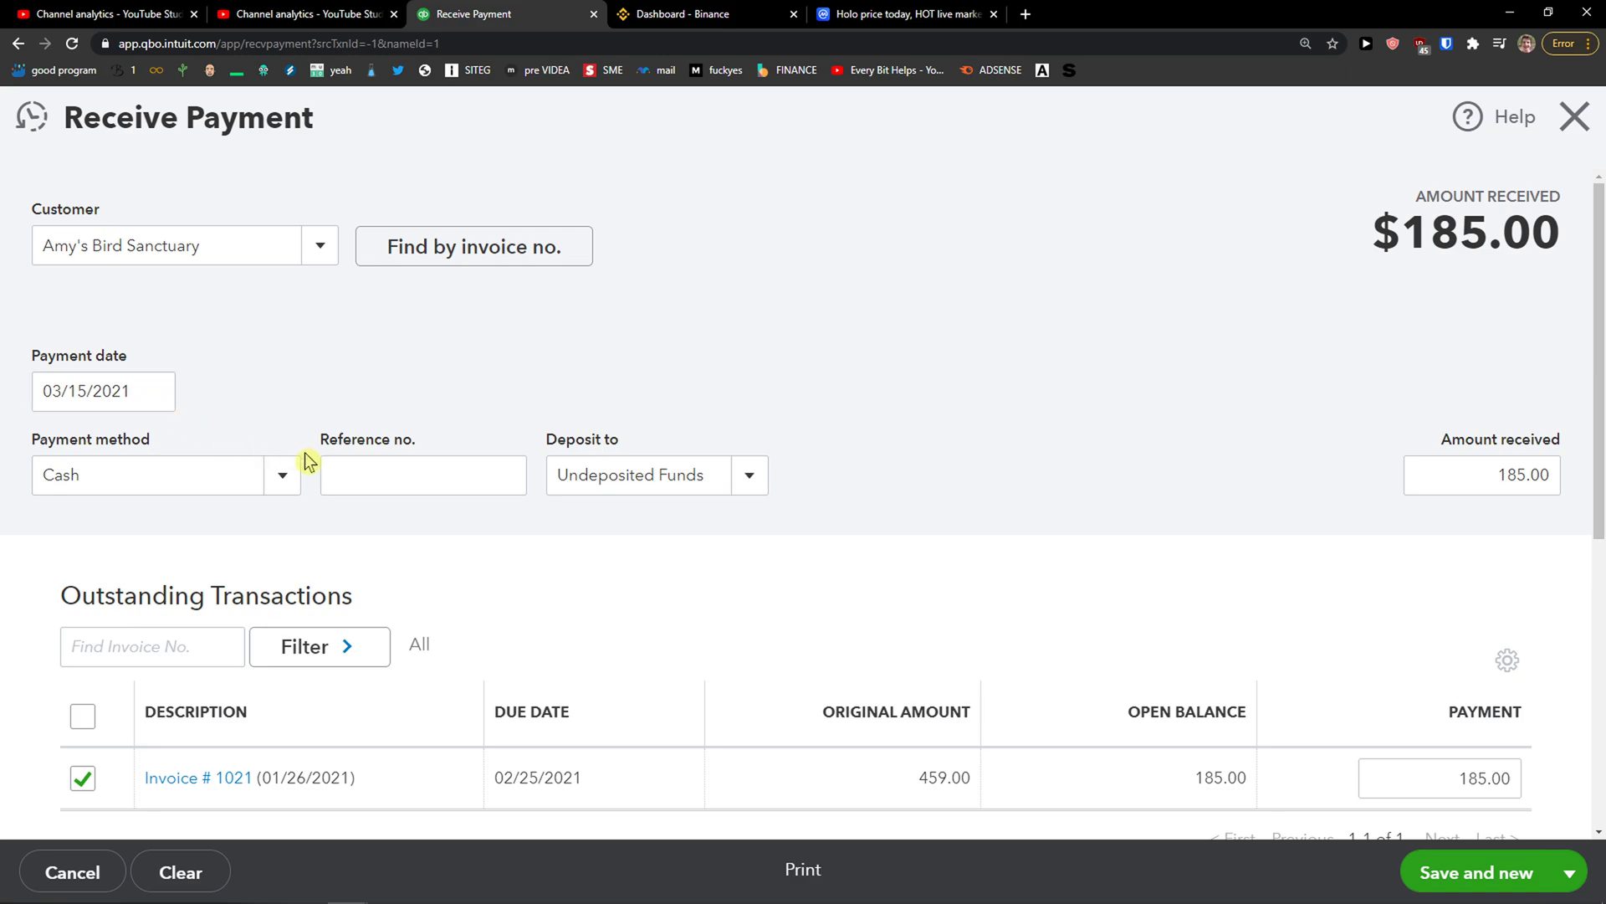
pyautogui.click(421, 474)
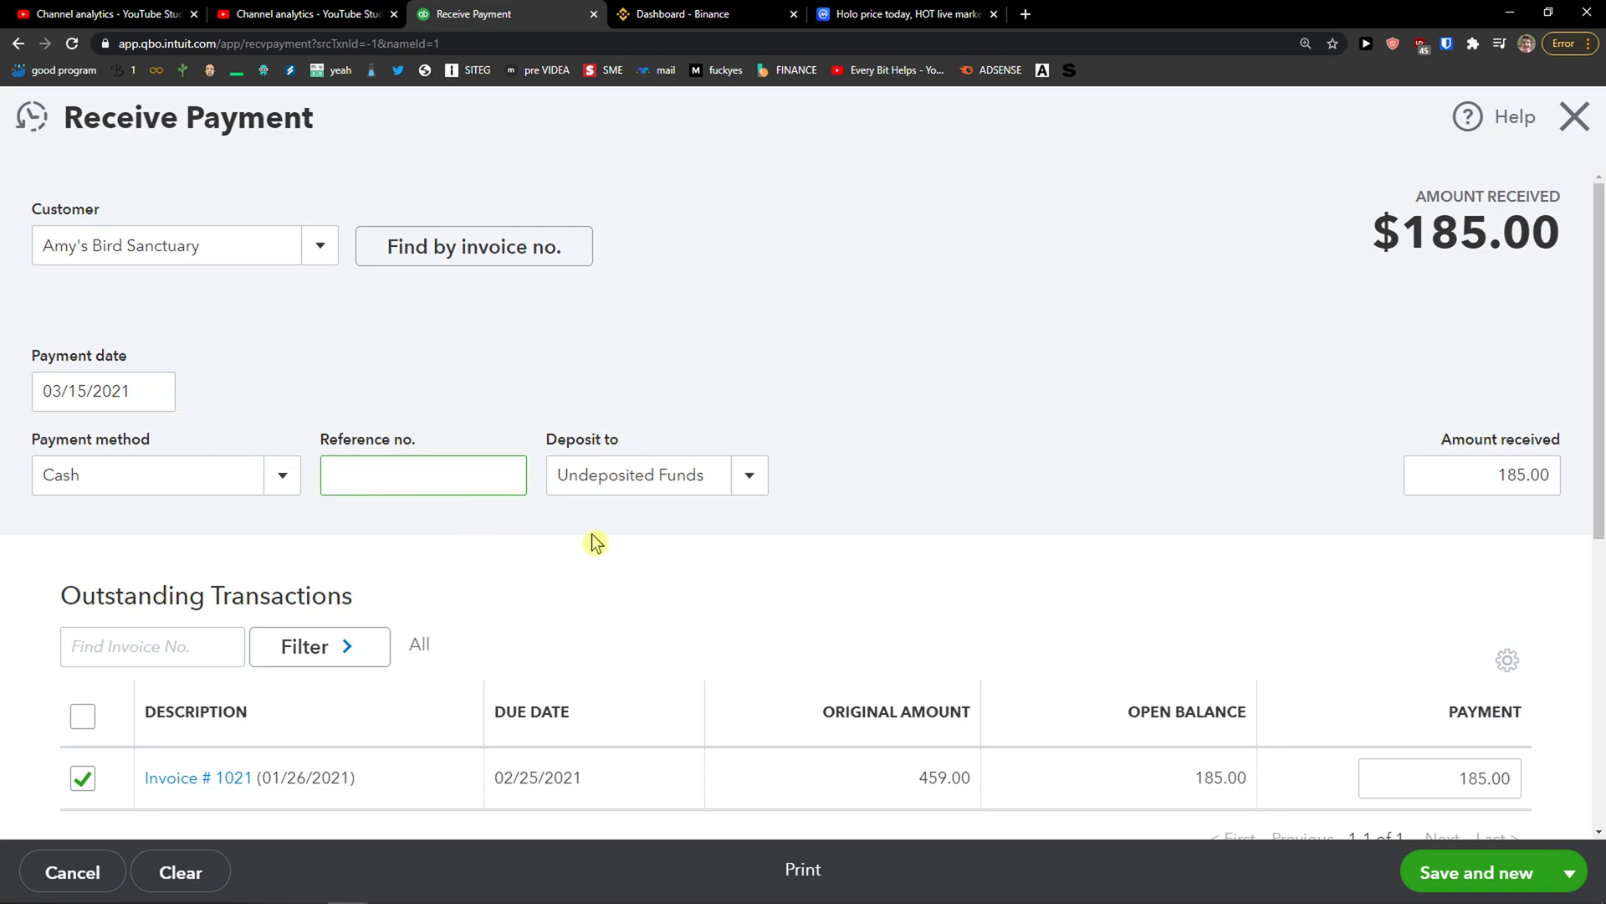
pyautogui.click(422, 475)
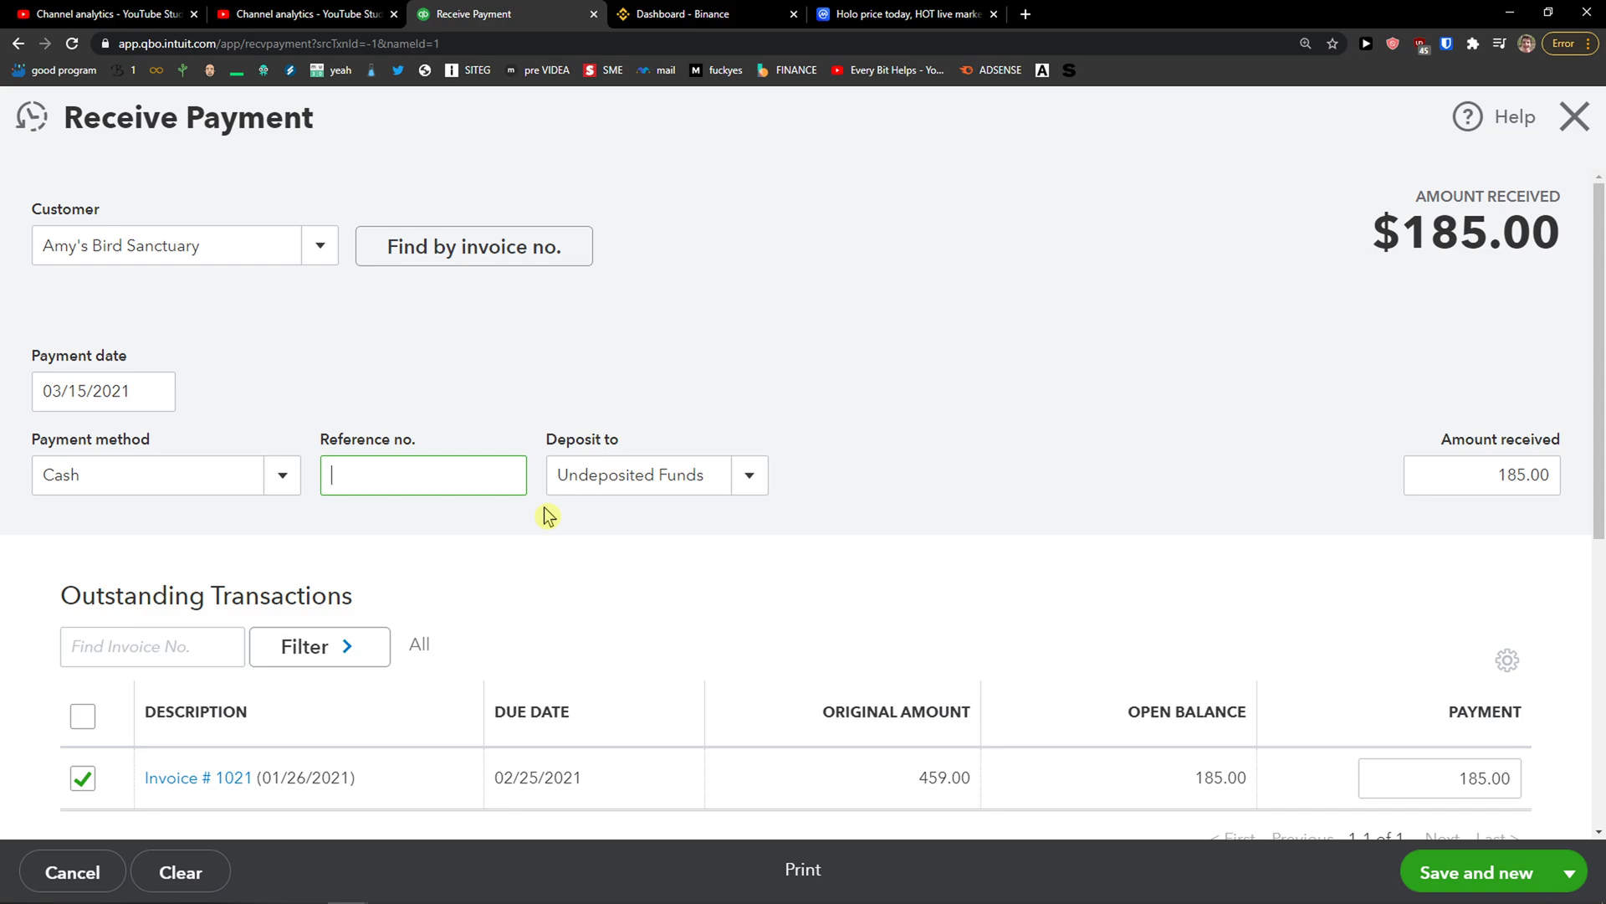
pyautogui.click(633, 474)
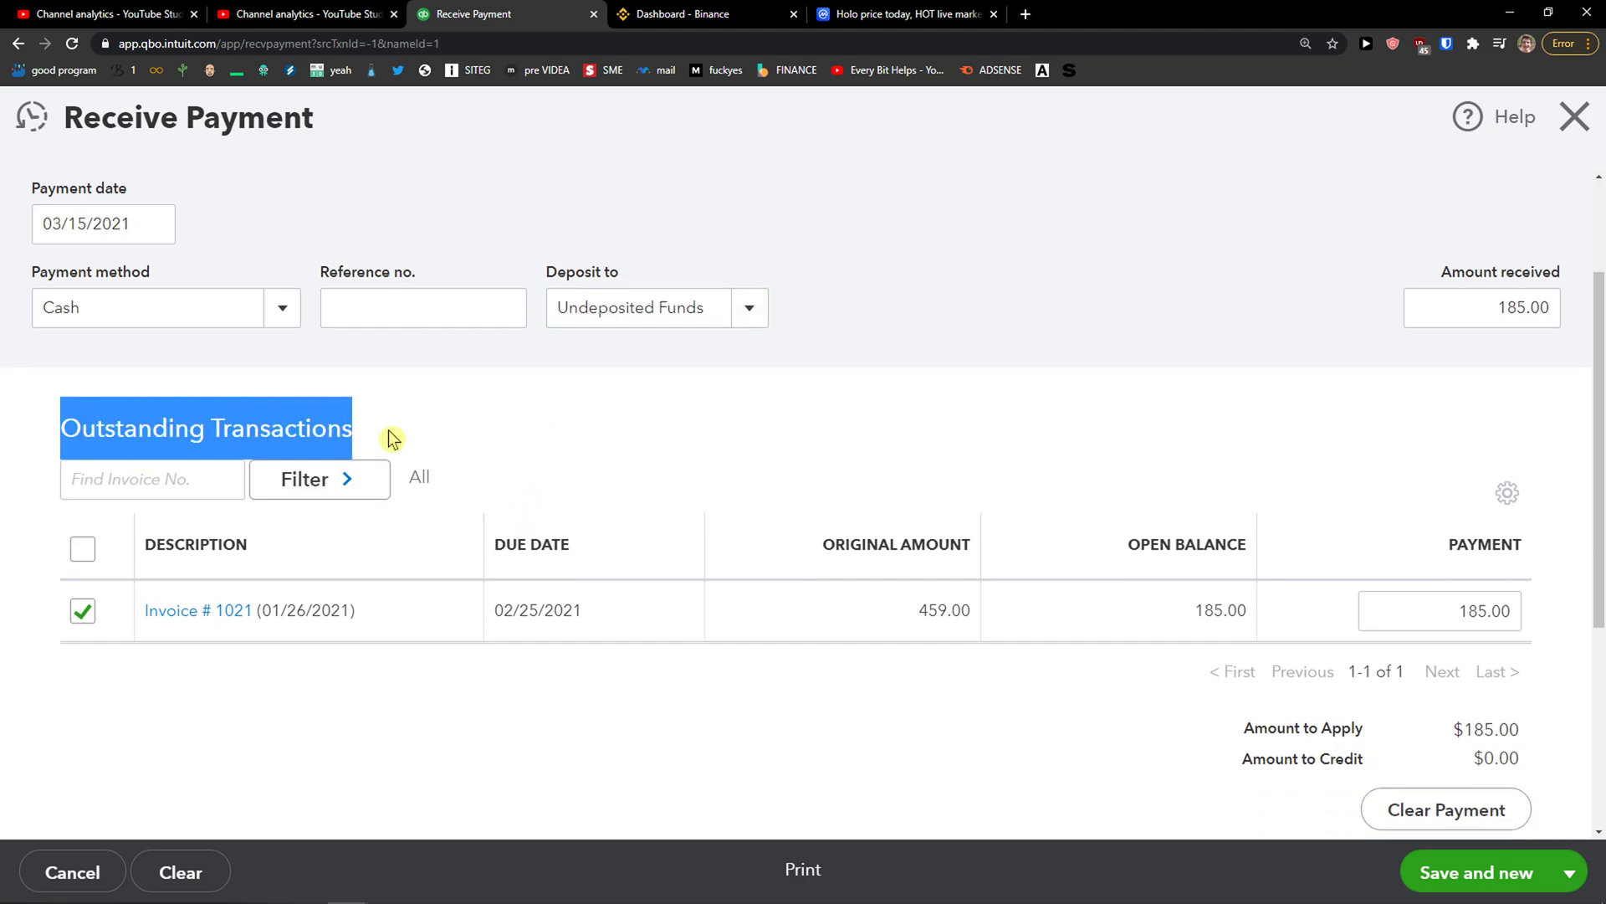
# Step: Review outstanding transactions ($185.00 to apply) and show the other save options
pyautogui.scroll(-3)
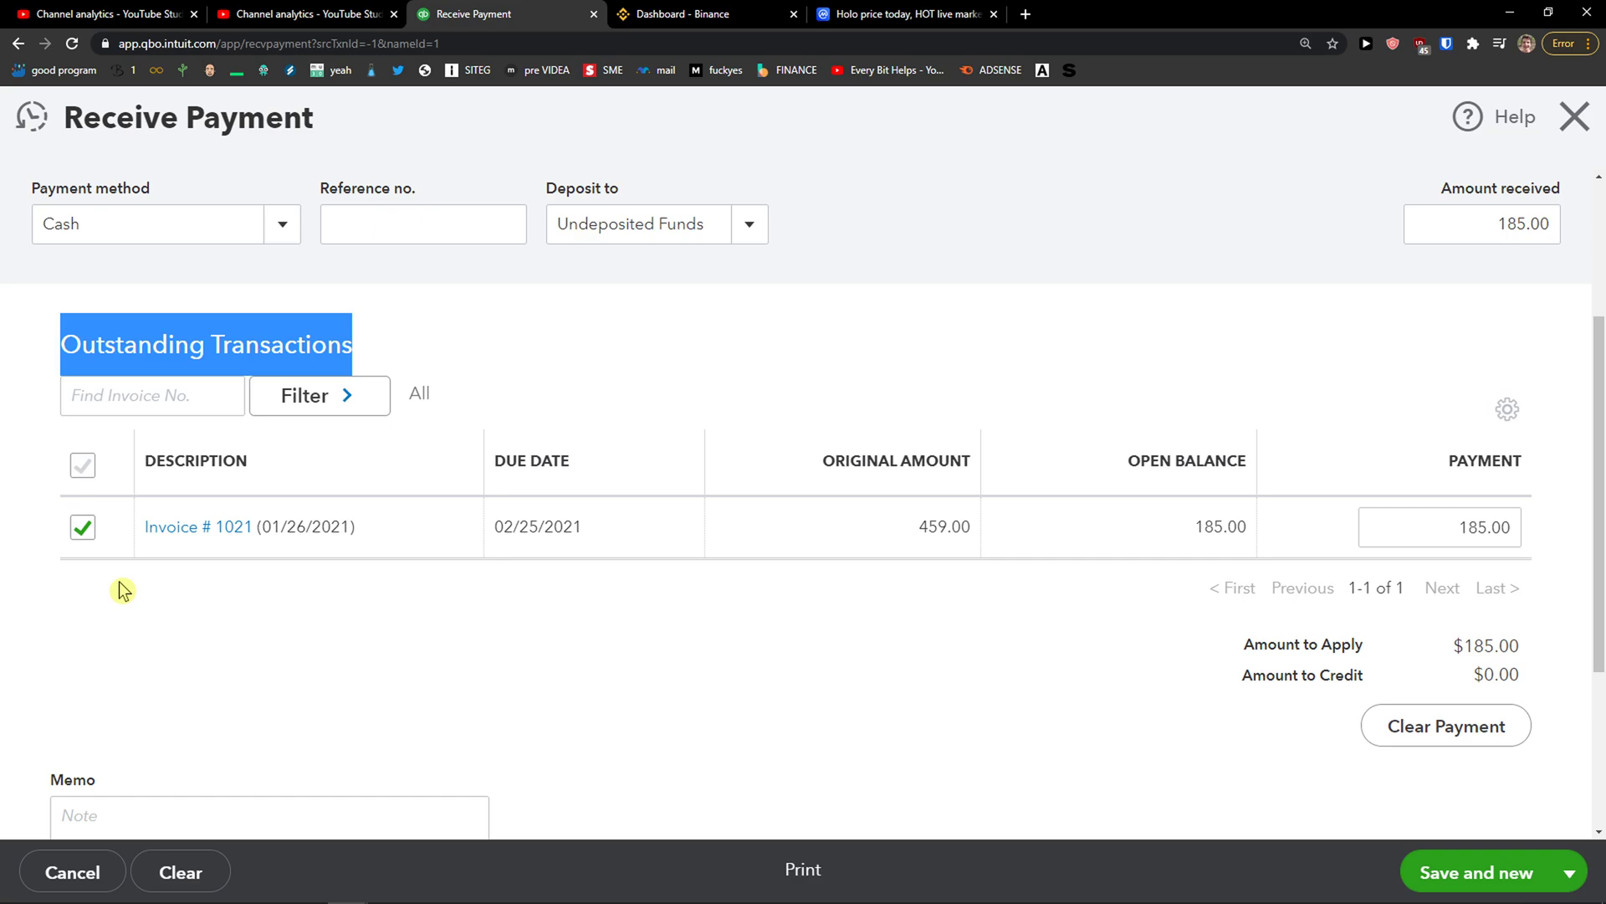
pyautogui.scroll(-3)
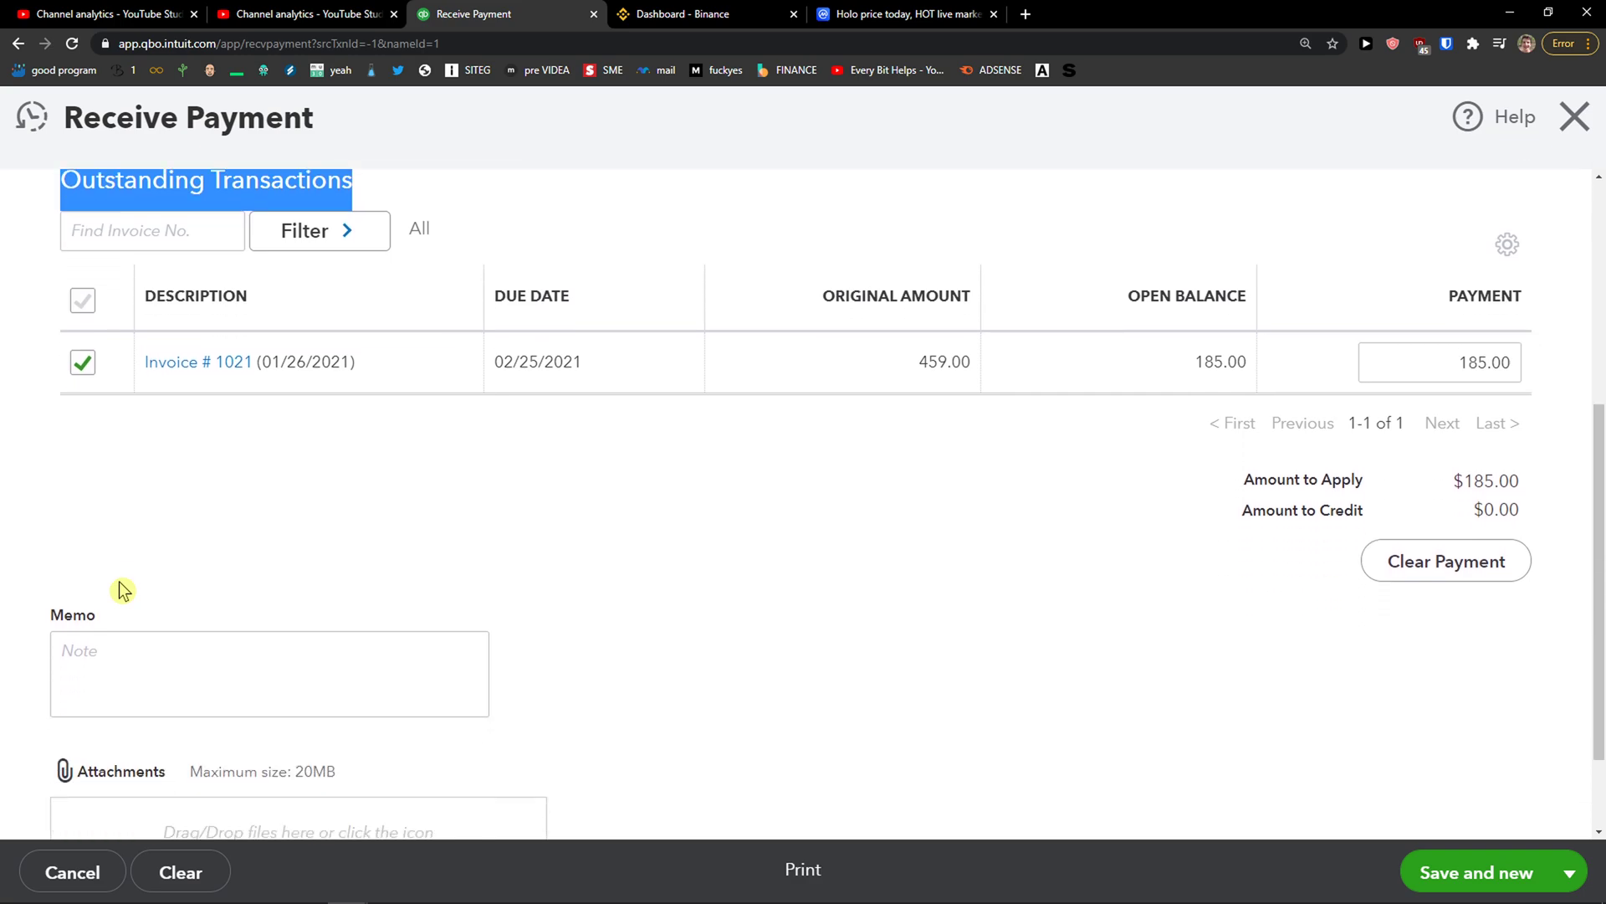
pyautogui.scroll(-3)
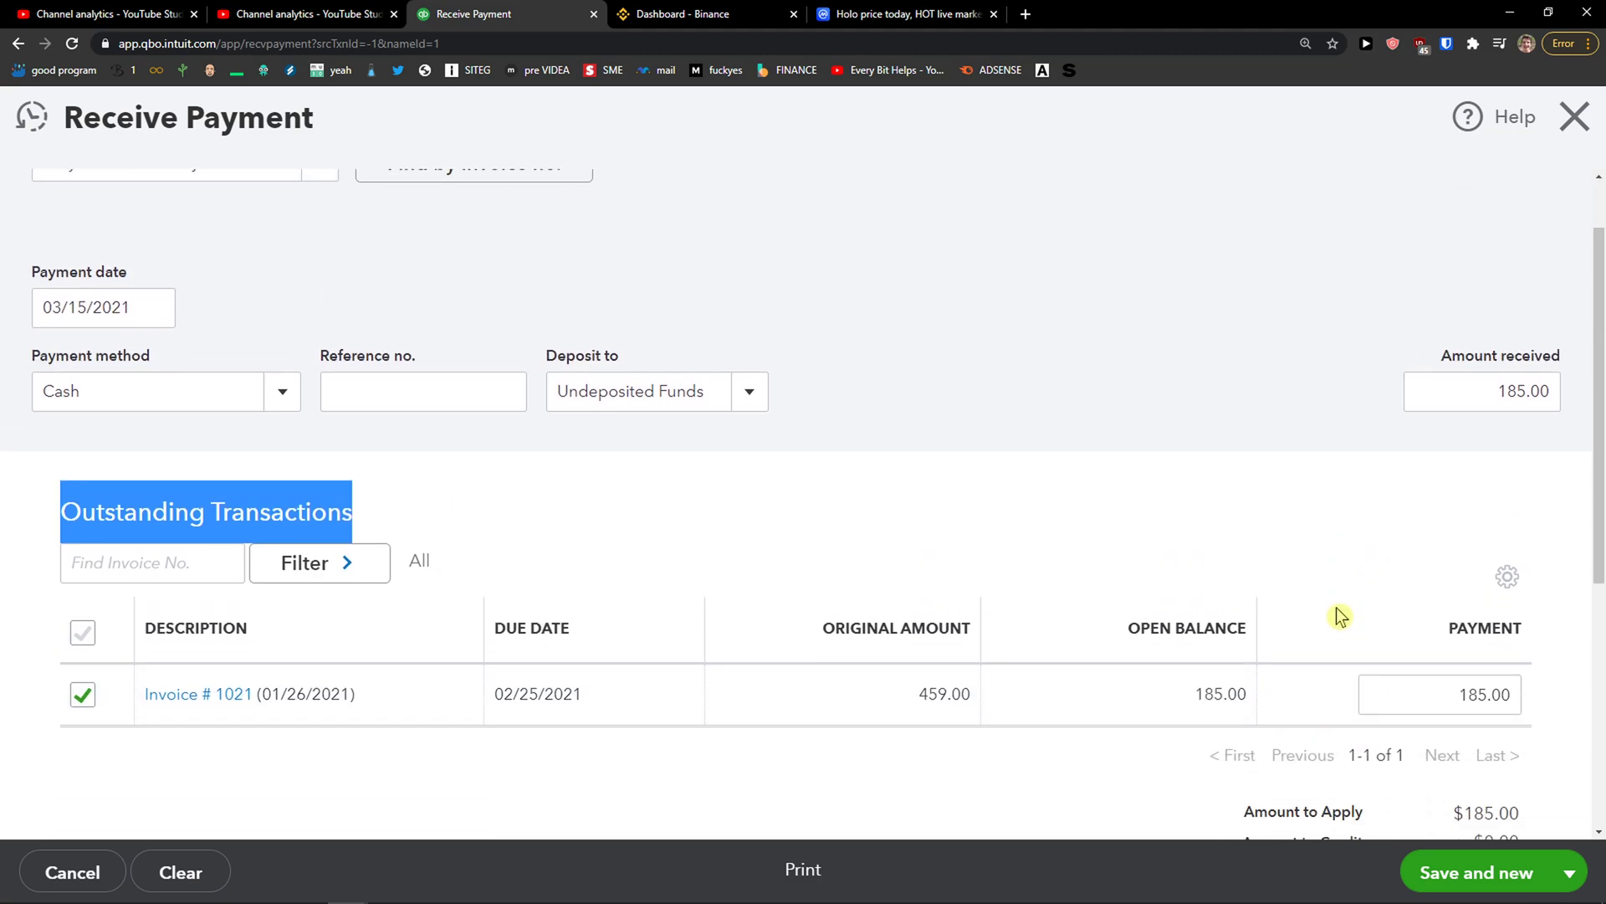
pyautogui.scroll(-3)
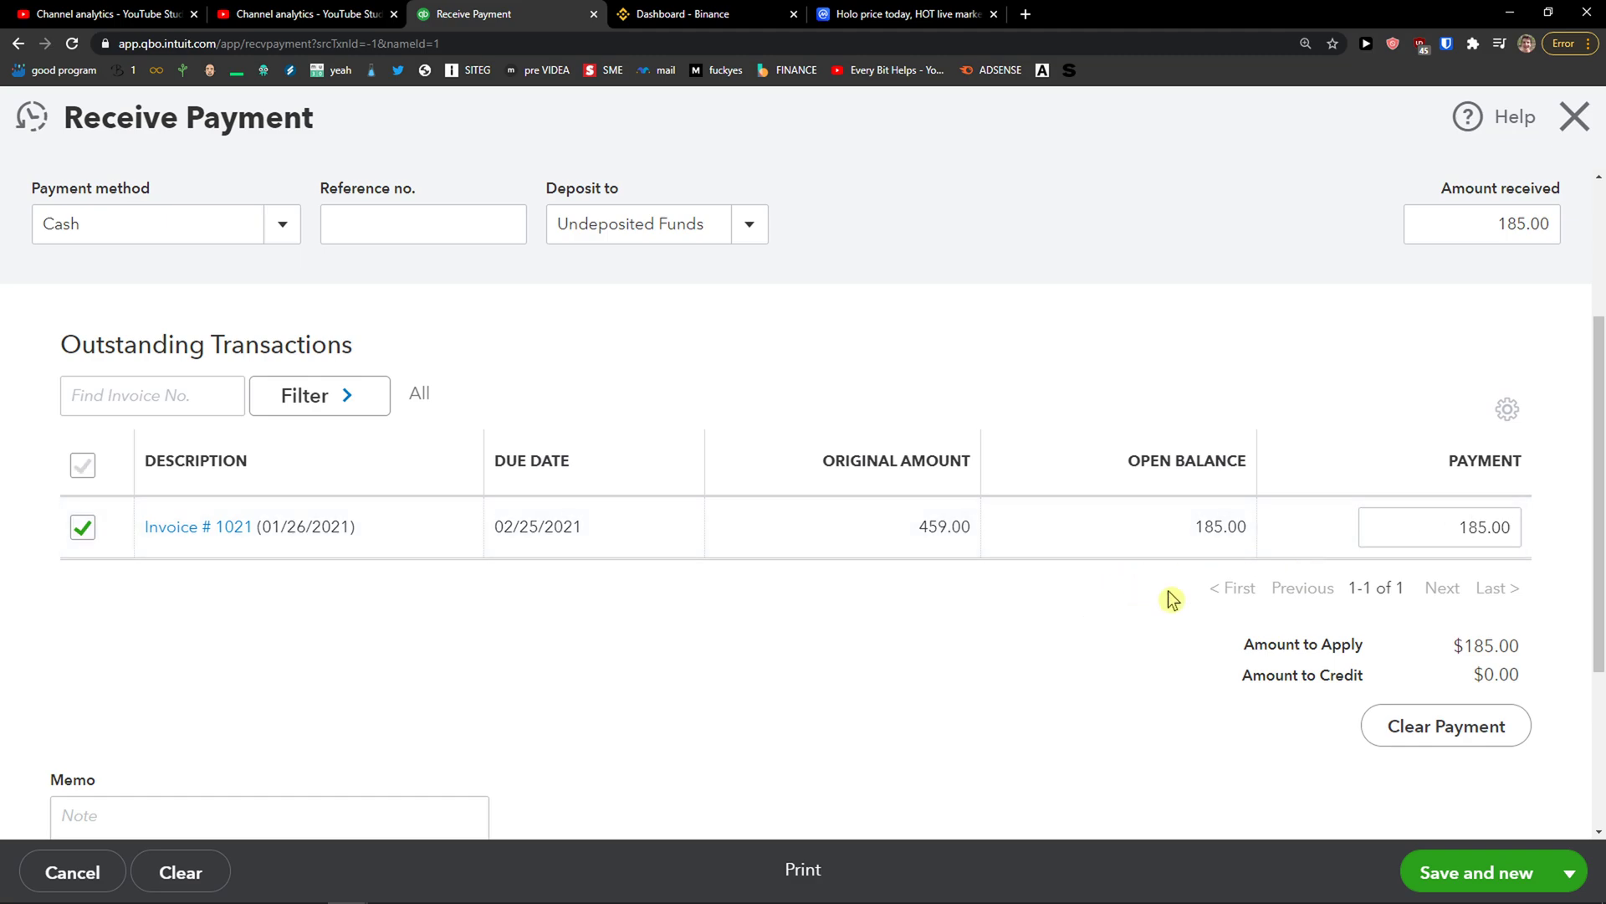
pyautogui.click(1571, 871)
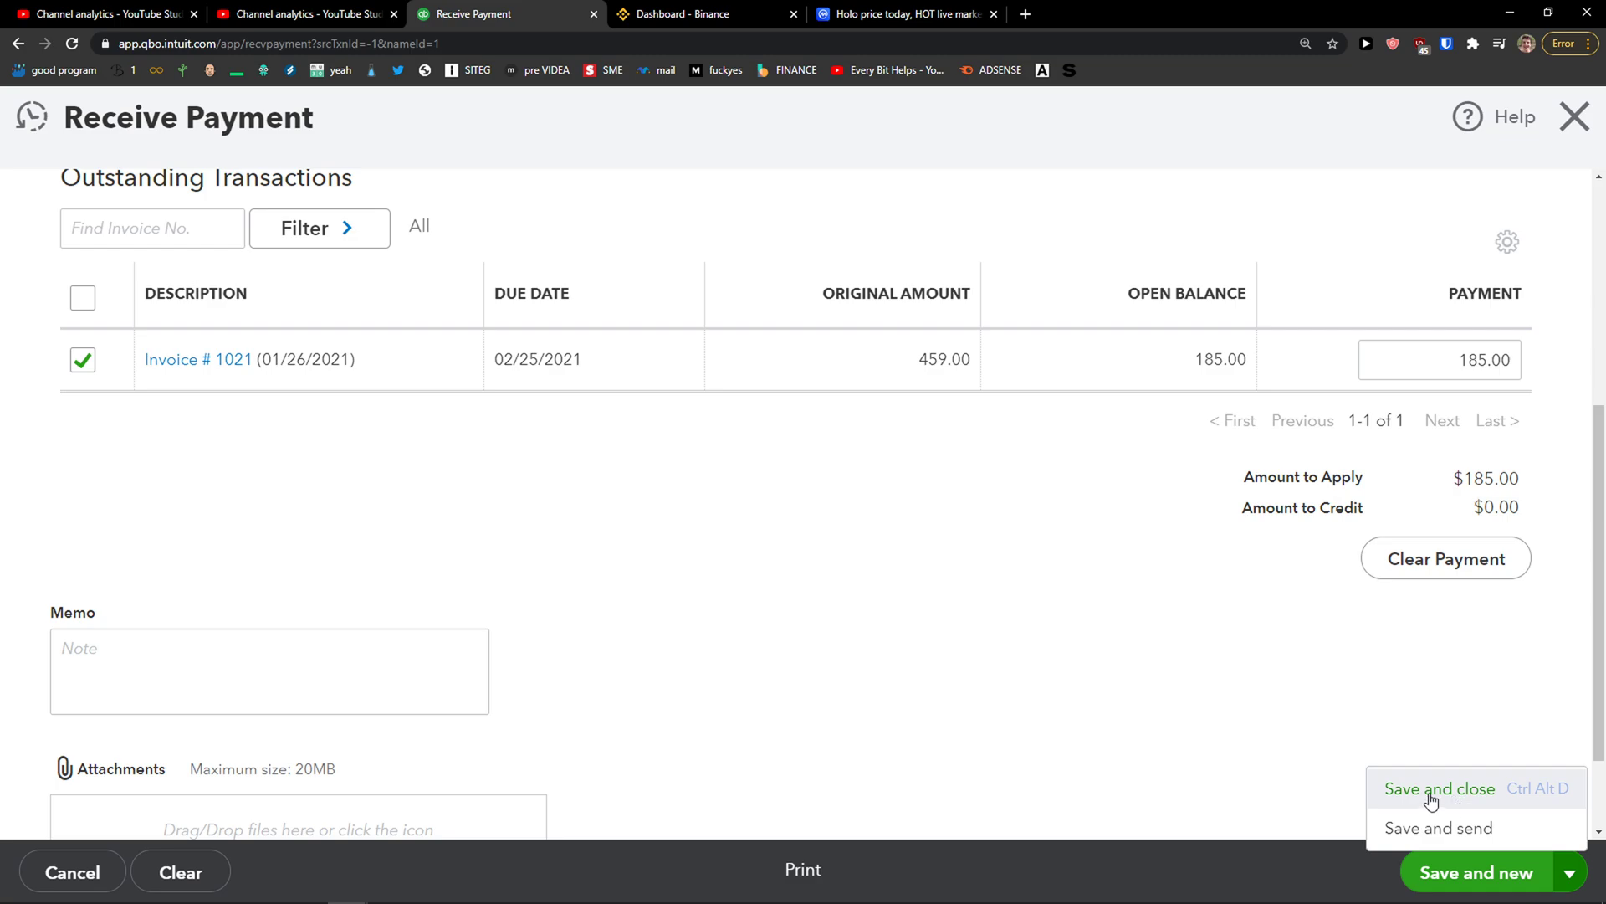
# Step: Save and close the $185.00 payment
pyautogui.click(1439, 788)
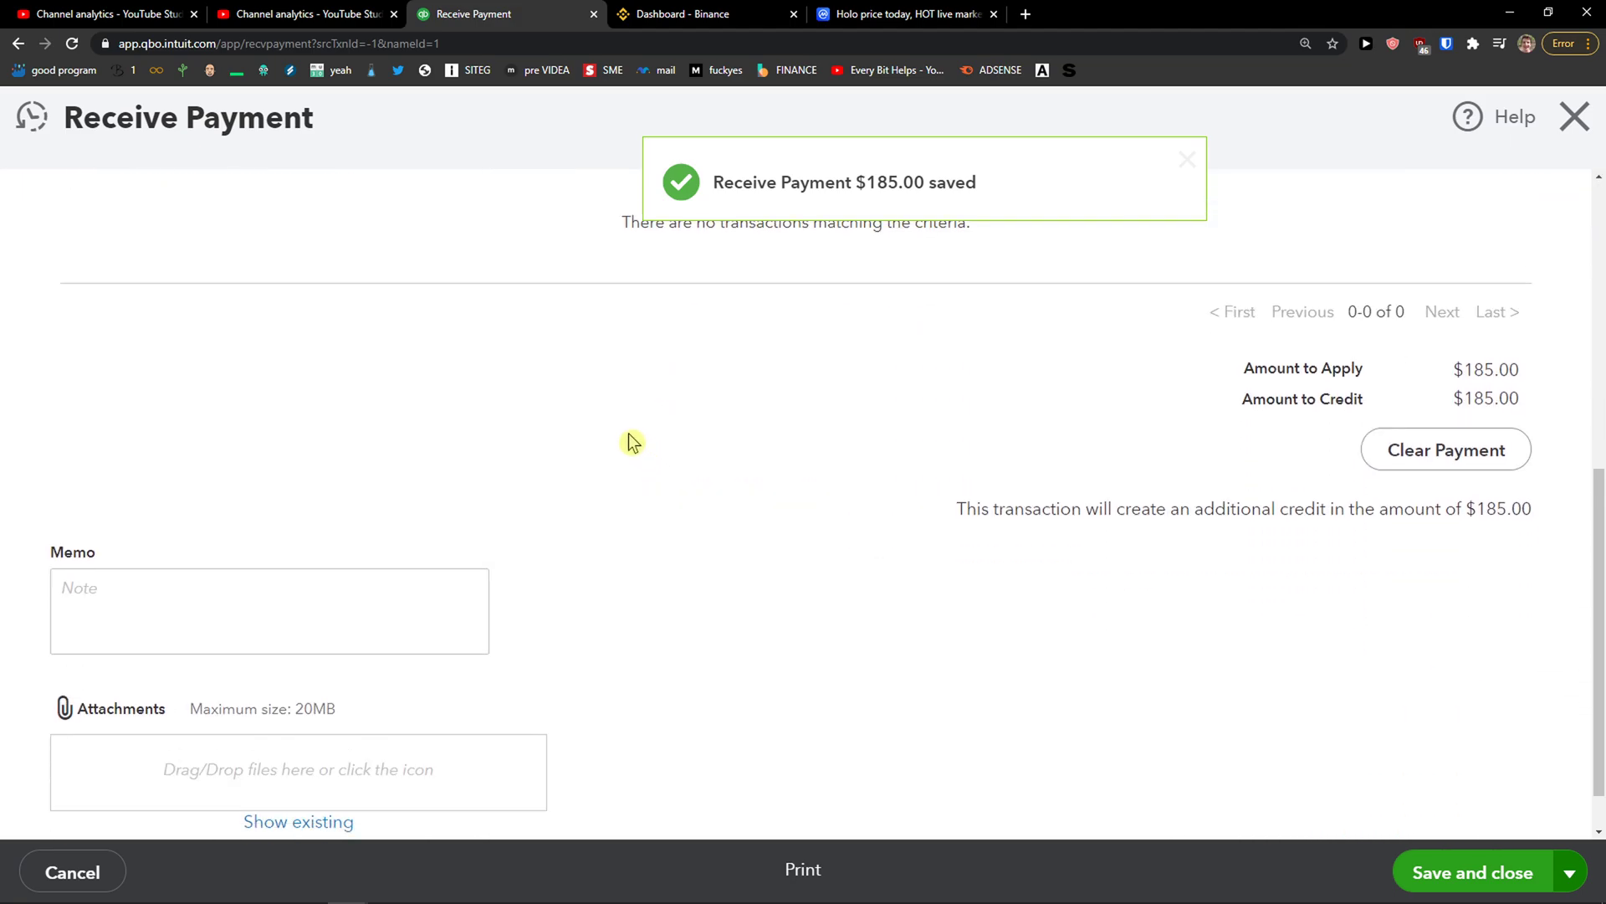
pyautogui.rightClick(593, 886)
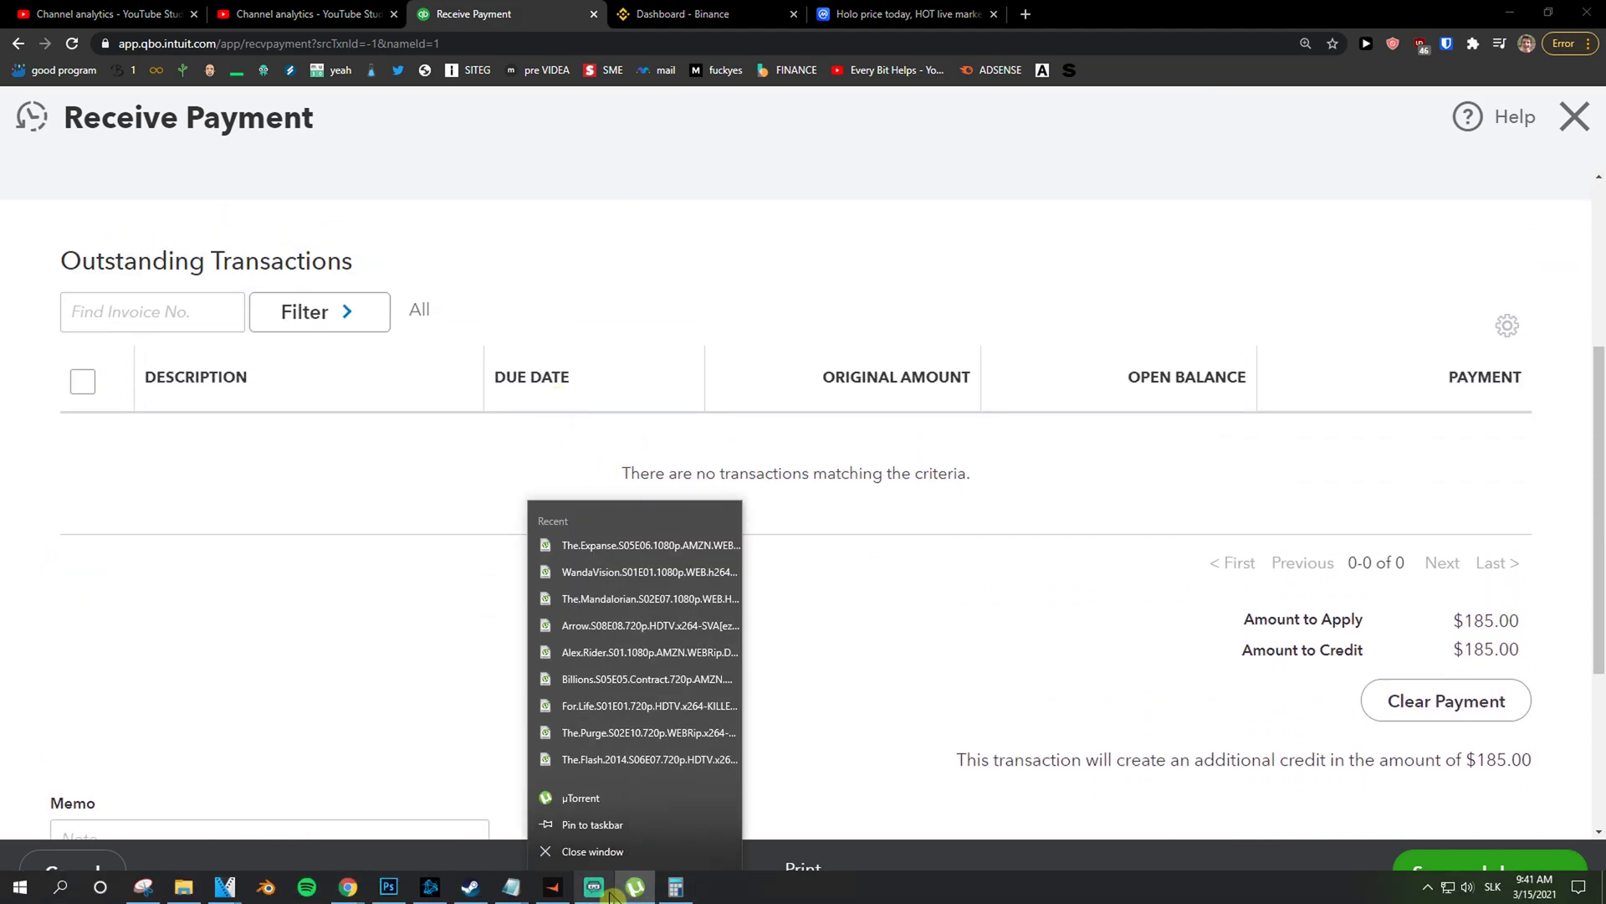